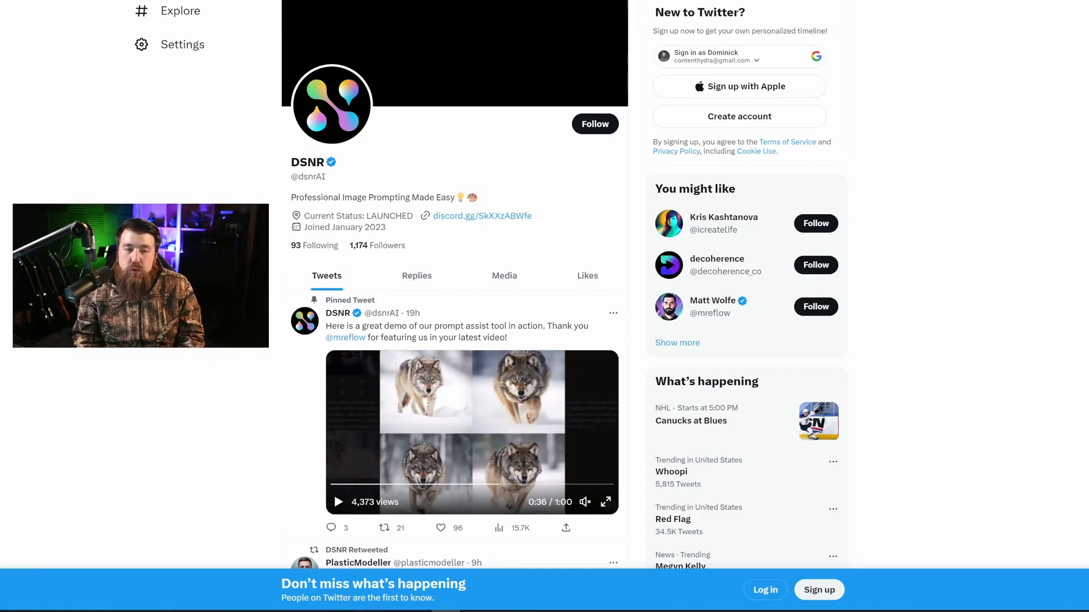
mouse_move(353, 99)
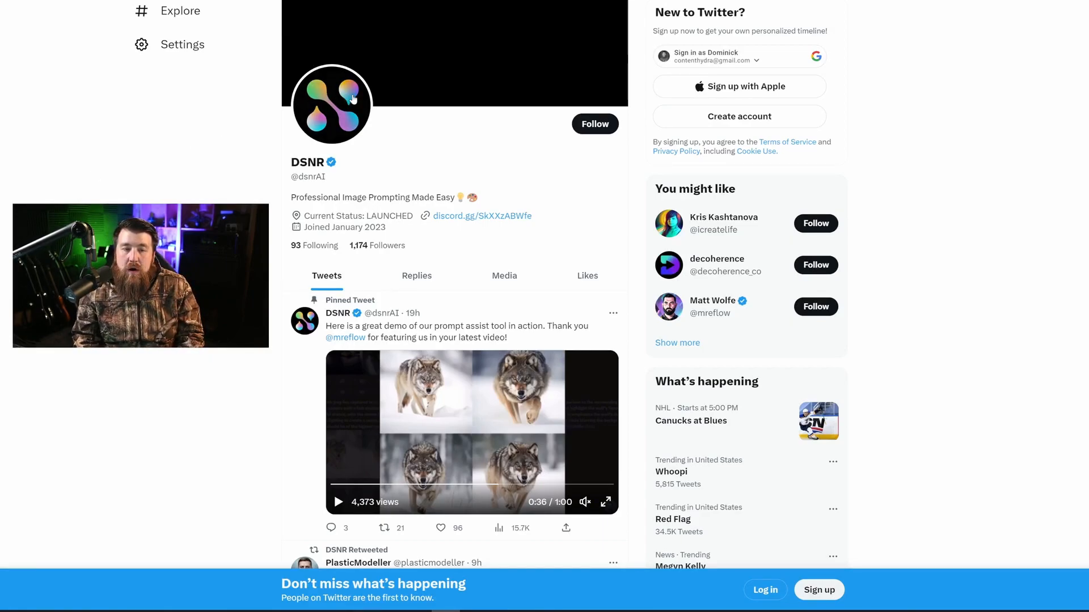
mouse_move(419, 165)
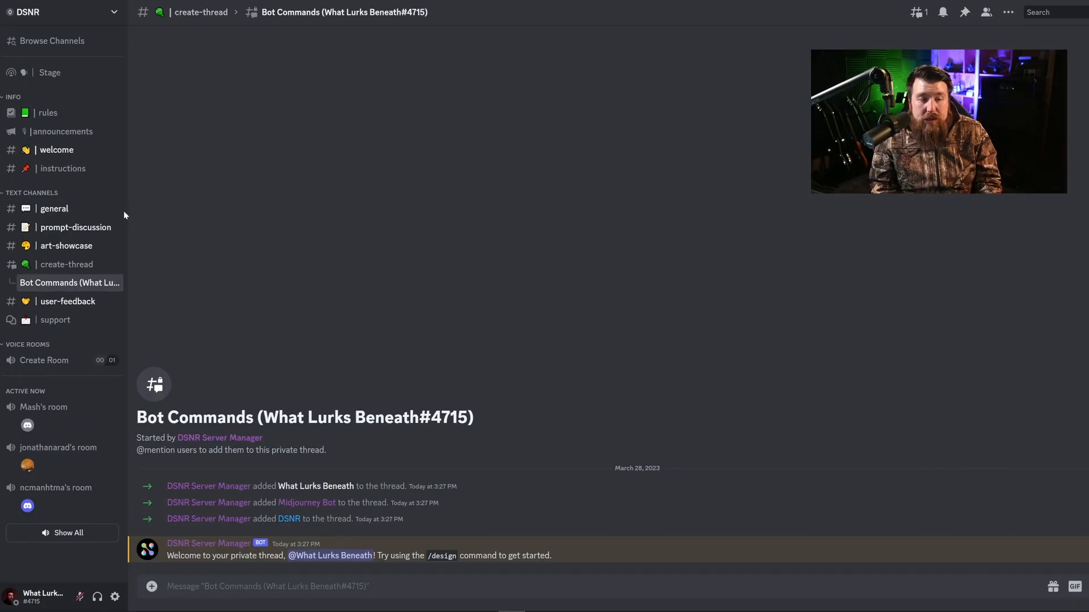
Send a /design request for 'a superhero flying over the city of gotham' in the private bot thread.
left_click(66, 265)
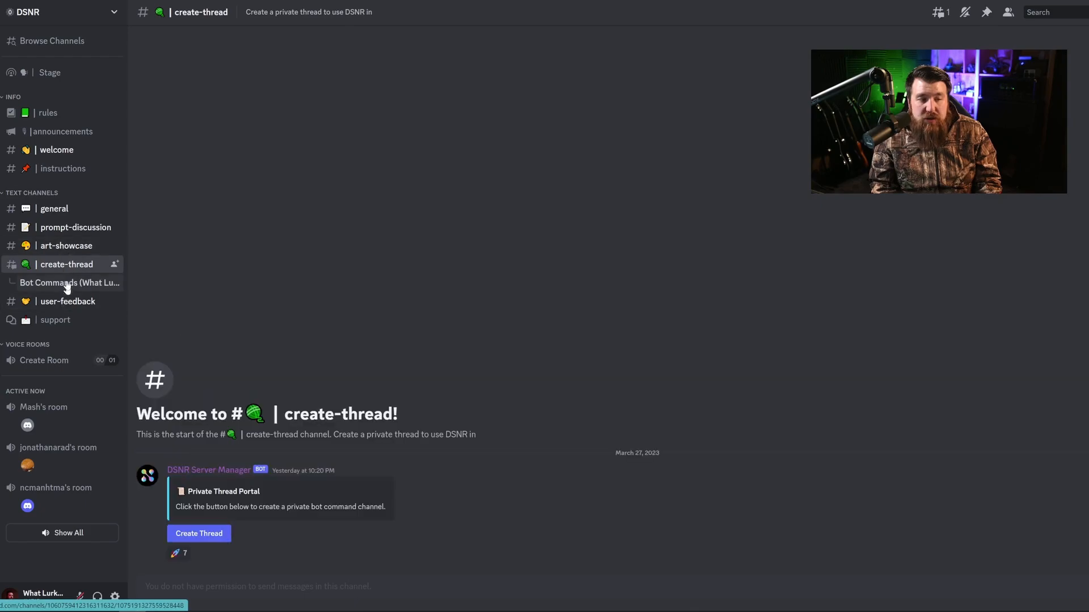
mouse_move(55, 295)
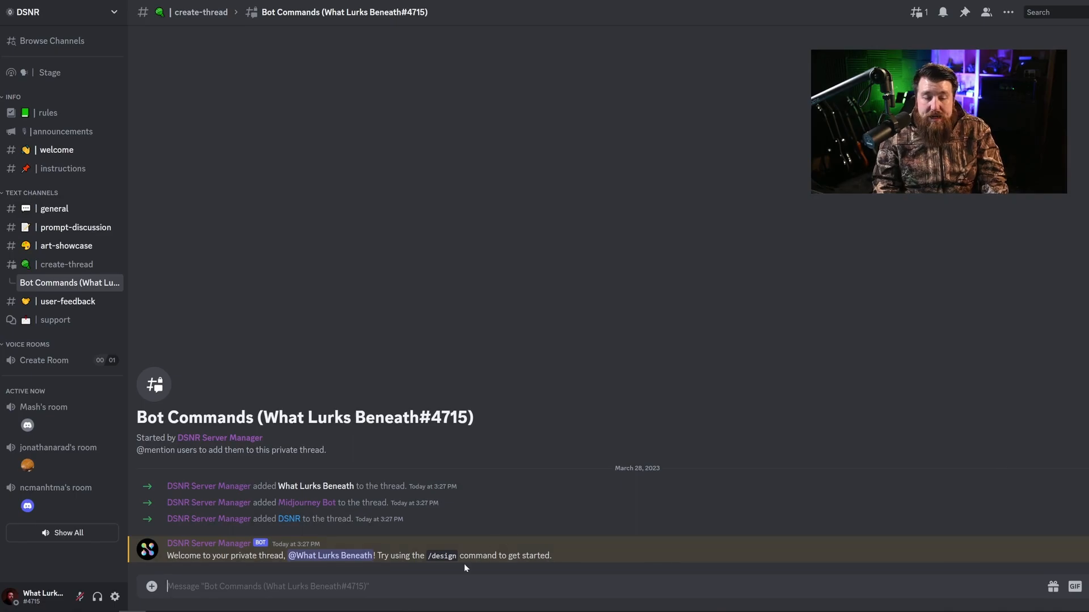
type("/d")
type("a superhero flying over")
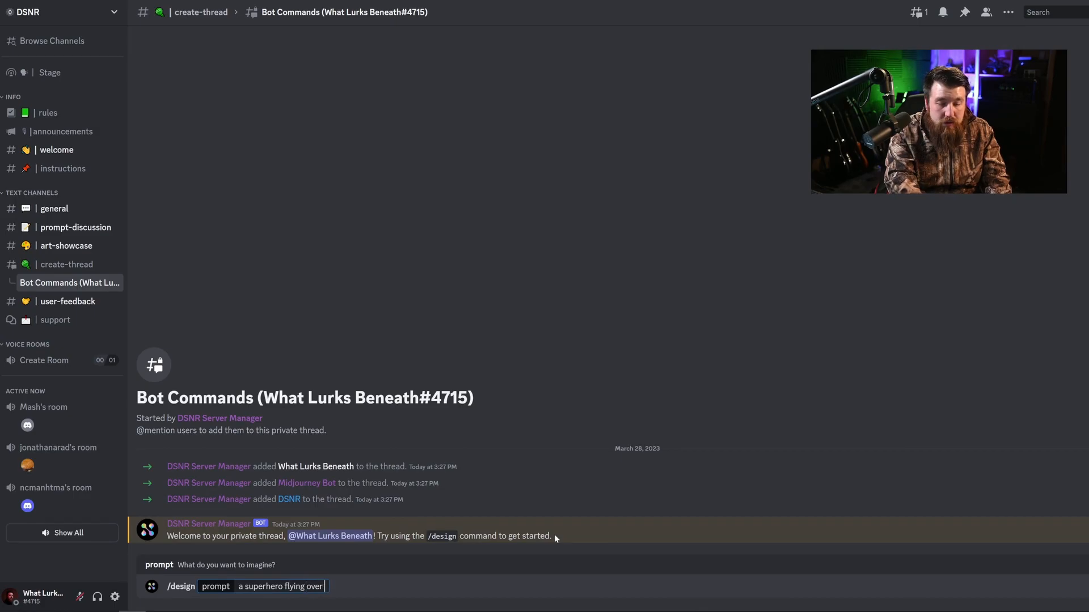
type("the city of gotham")
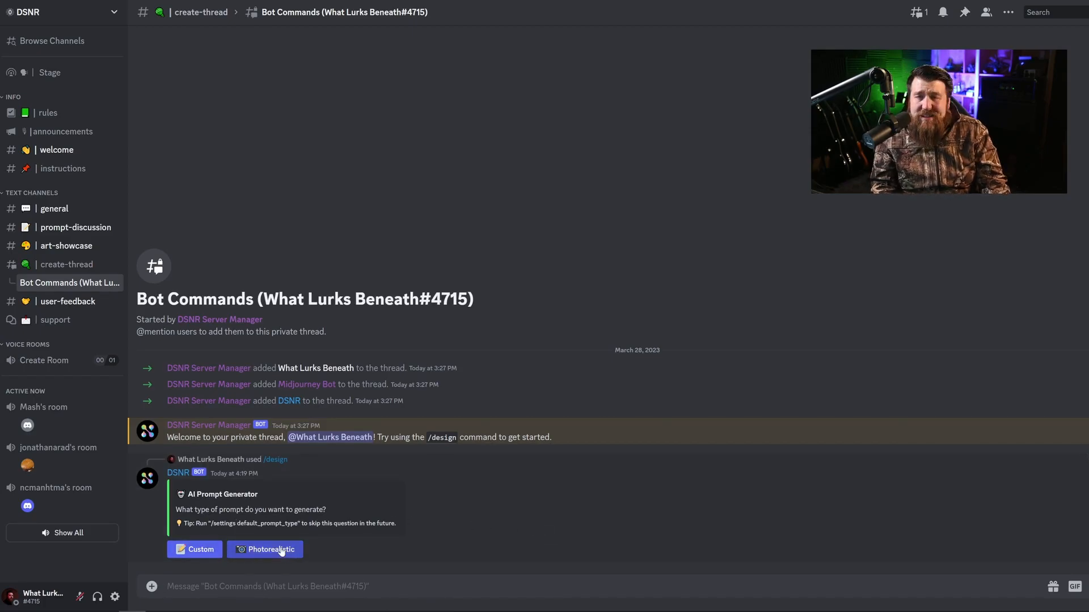
Choose Photorealistic, then answer Nighttime, Armor, Fist raised, Serious and a mix of styles.
left_click(265, 549)
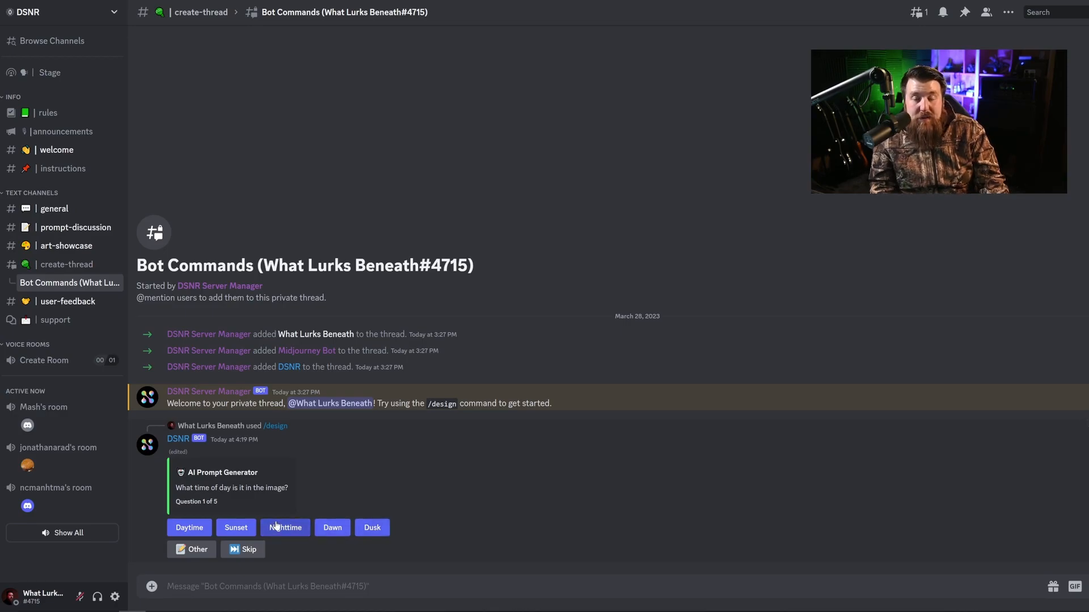
left_click(284, 527)
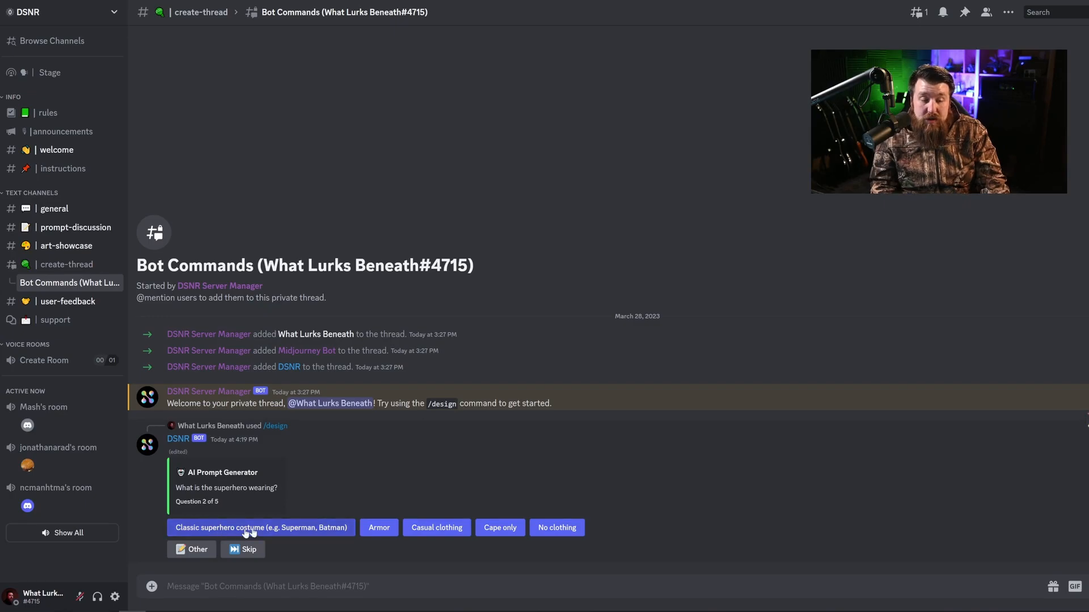
mouse_move(379, 528)
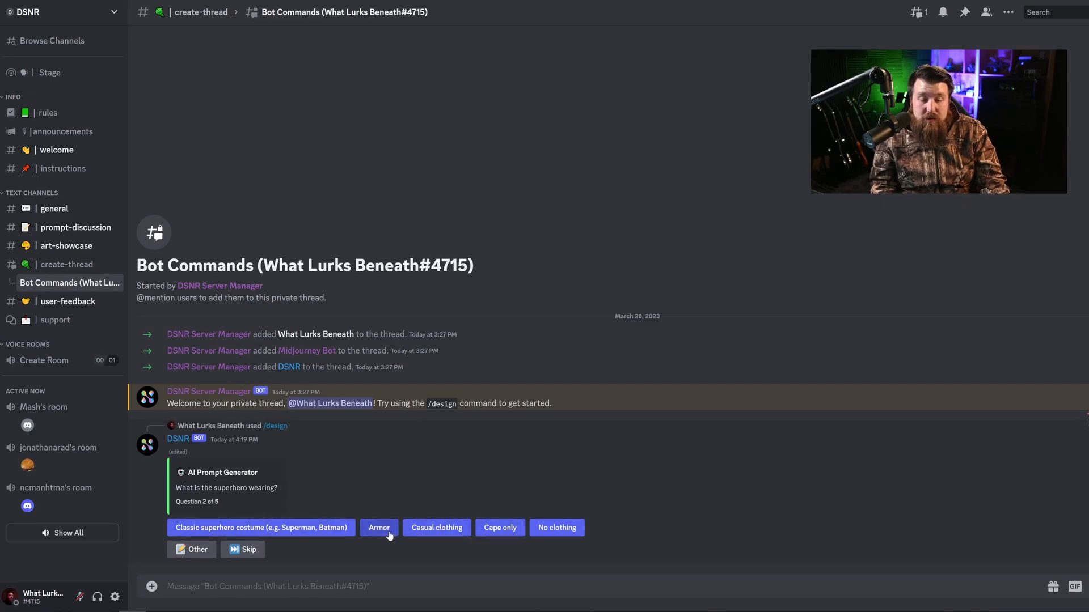
left_click(379, 527)
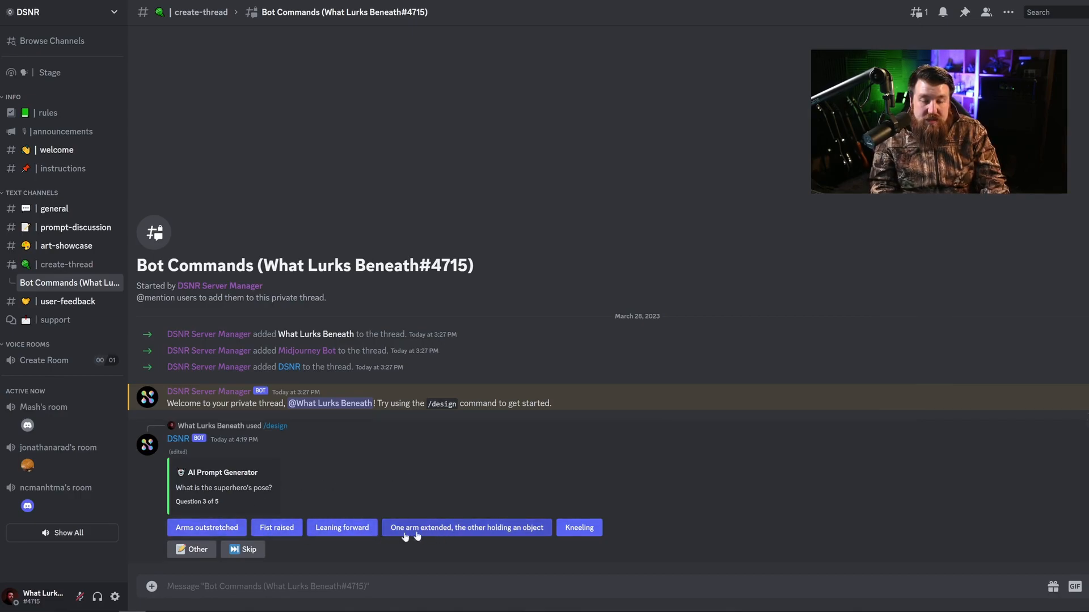
left_click(466, 528)
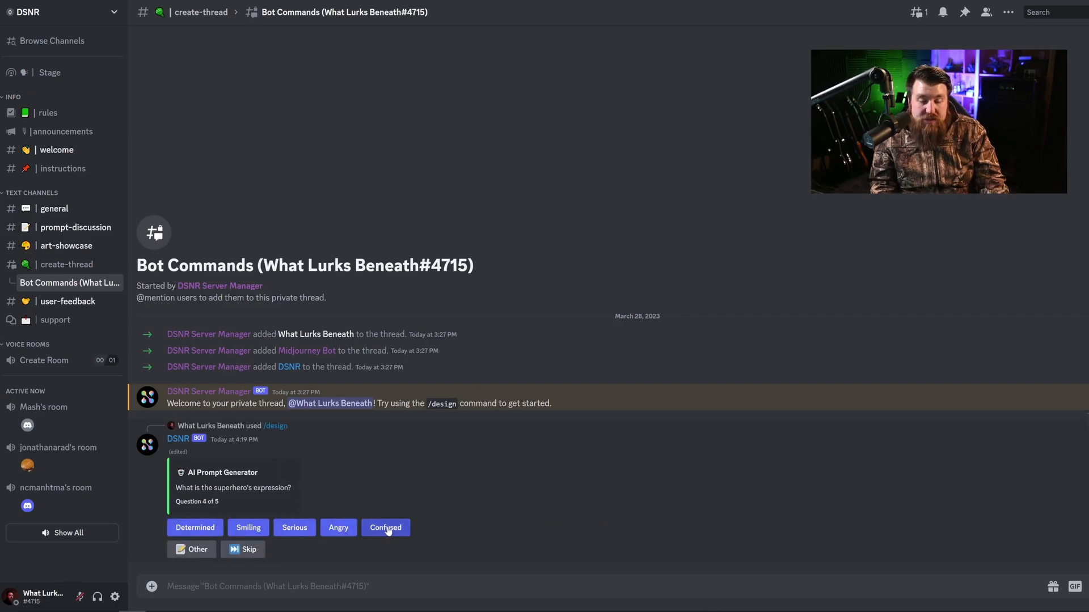
left_click(385, 527)
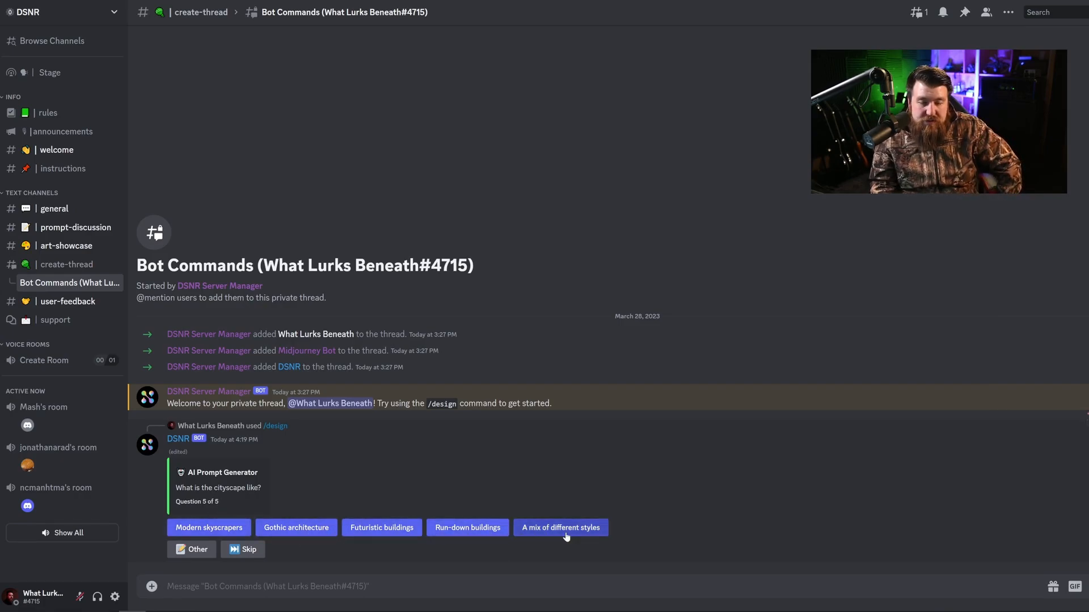
left_click(560, 527)
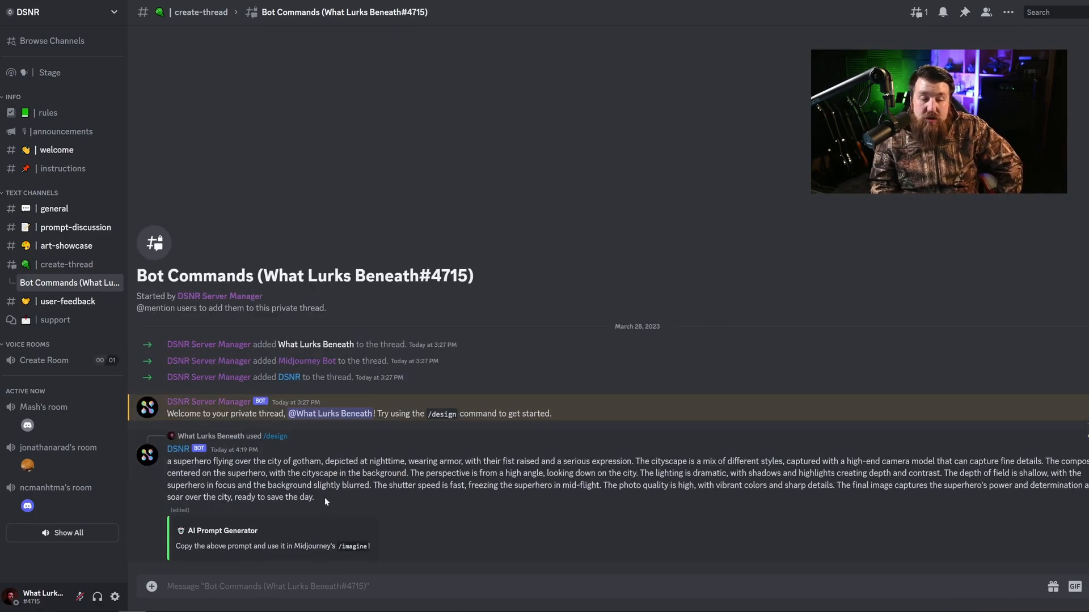
mouse_move(189, 465)
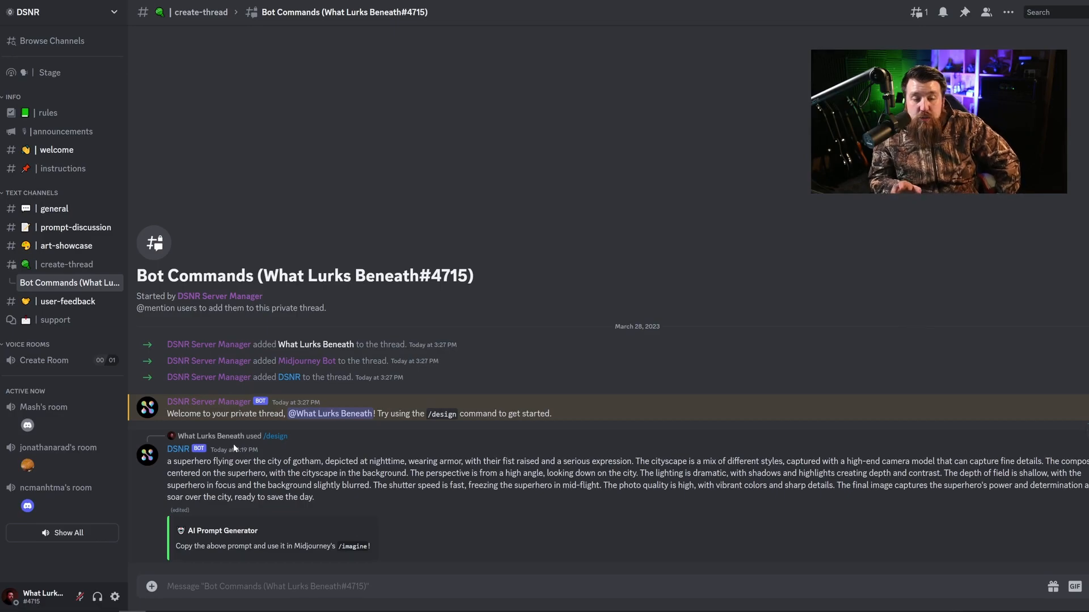
mouse_move(305, 458)
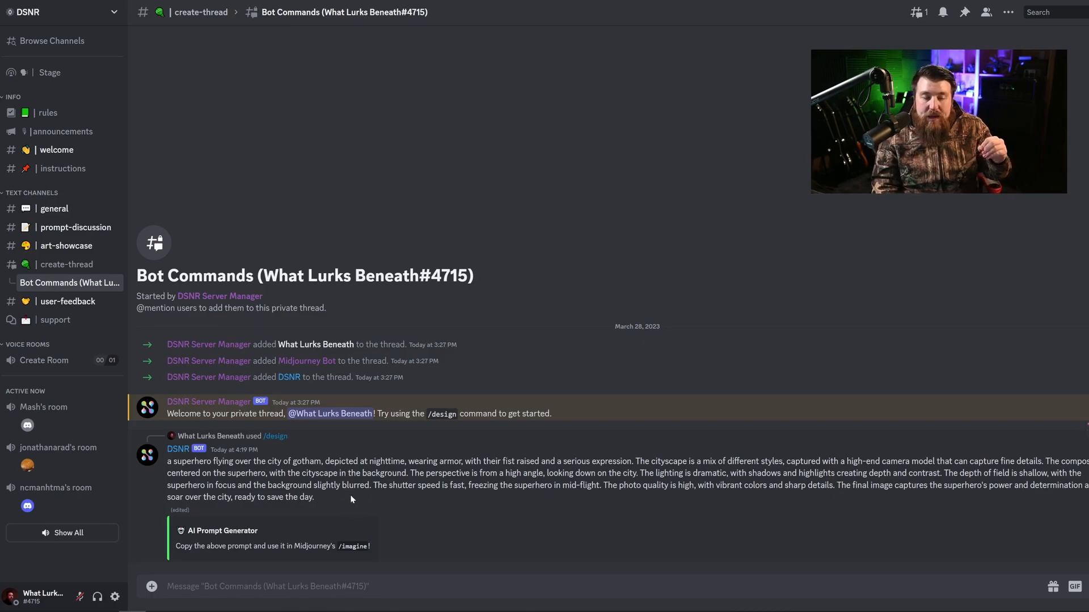
mouse_move(343, 506)
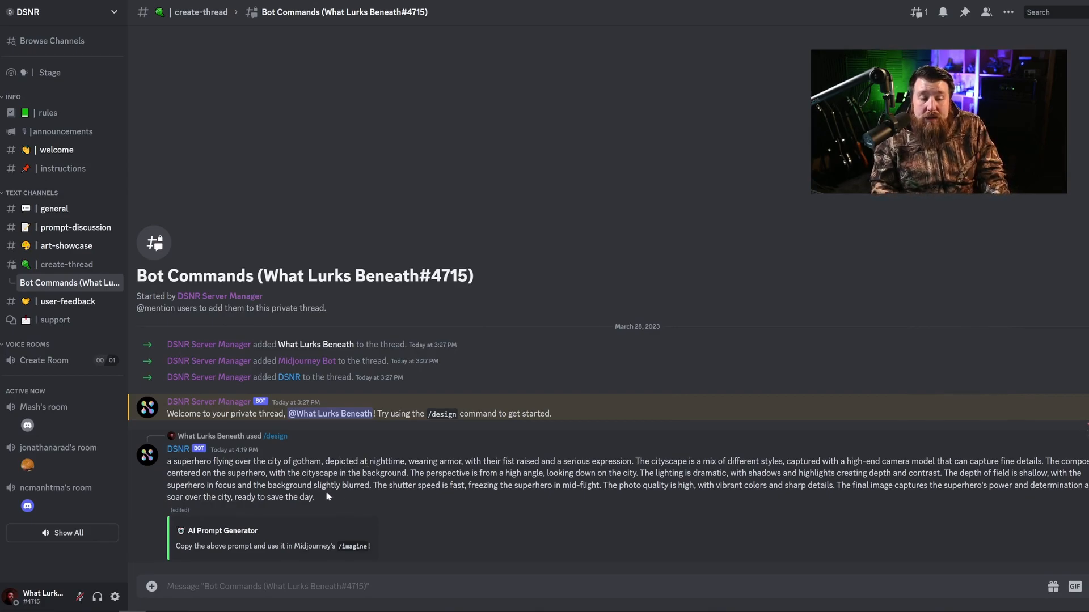
mouse_move(324, 503)
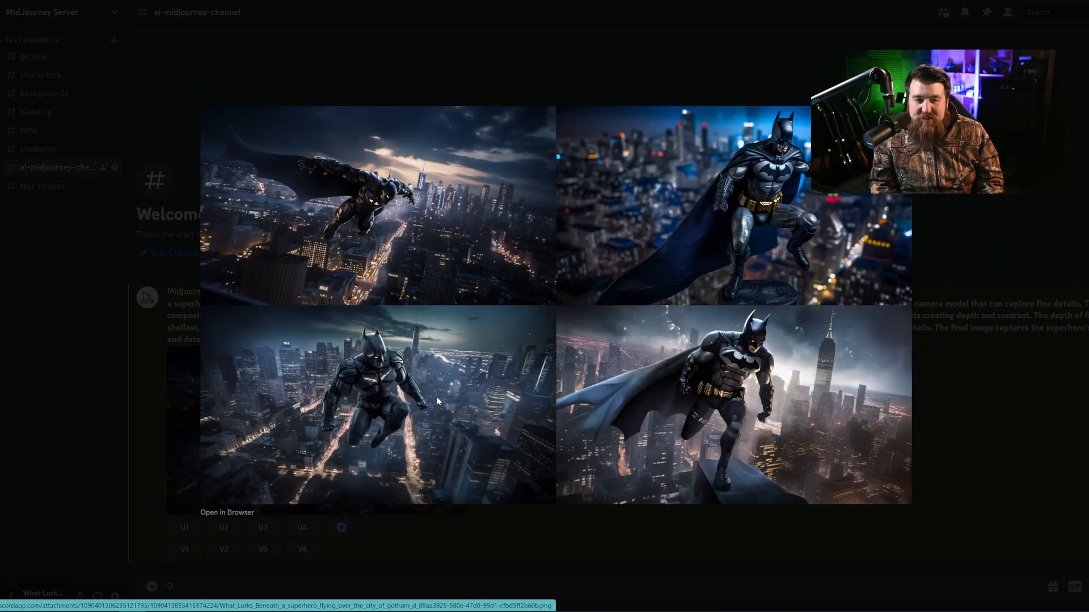
mouse_move(914, 241)
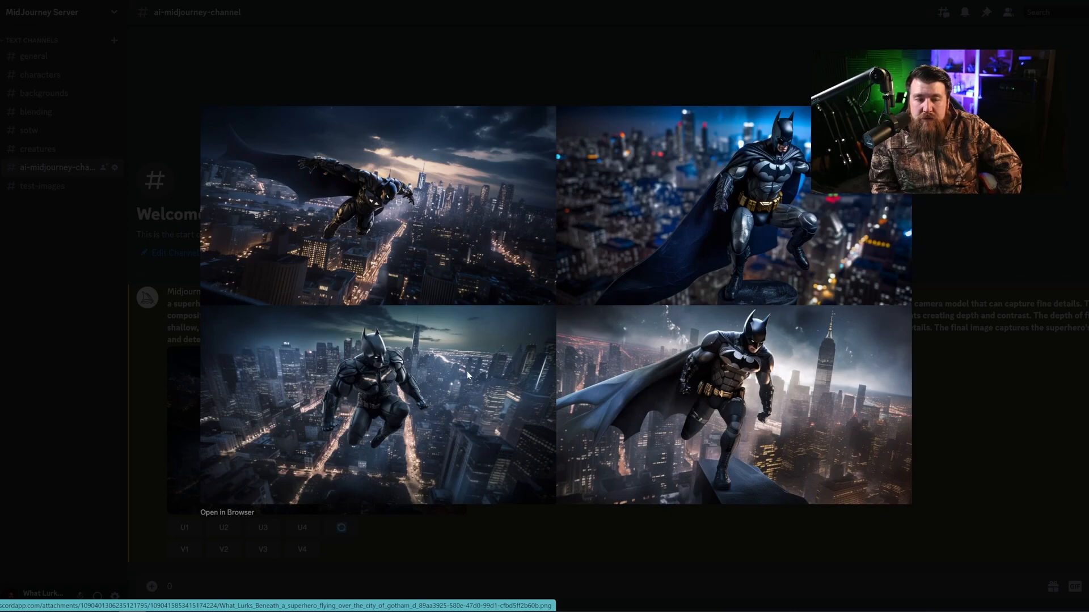
mouse_move(267, 221)
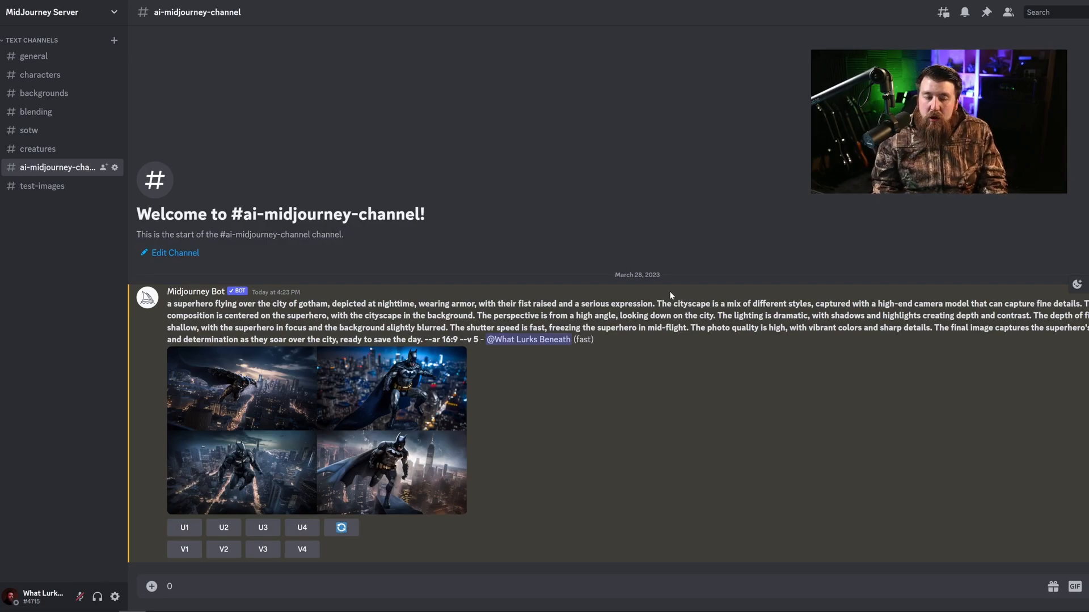
mouse_move(660, 297)
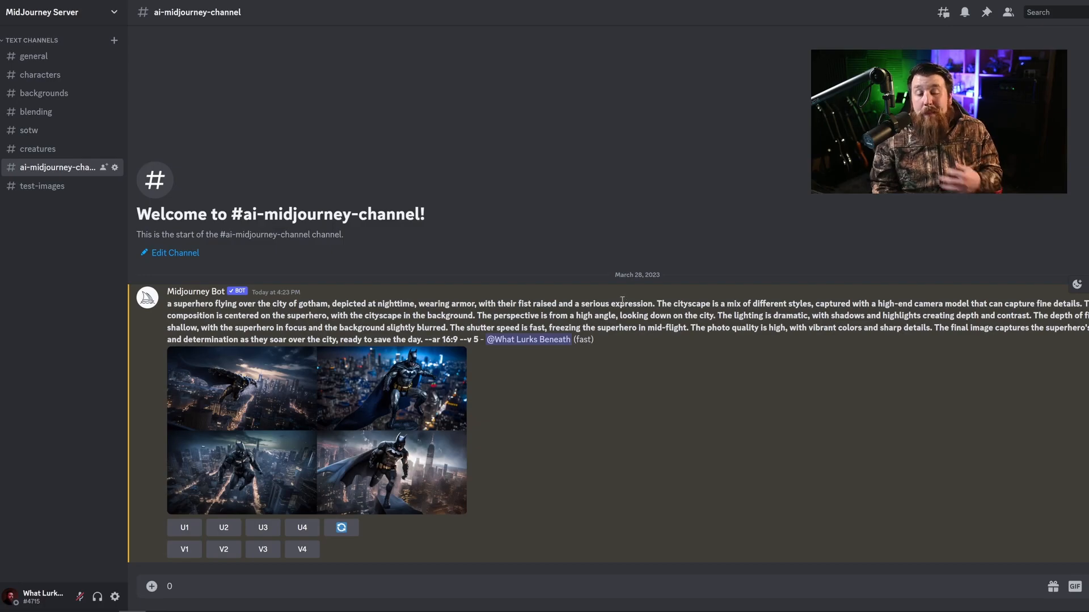
mouse_move(613, 302)
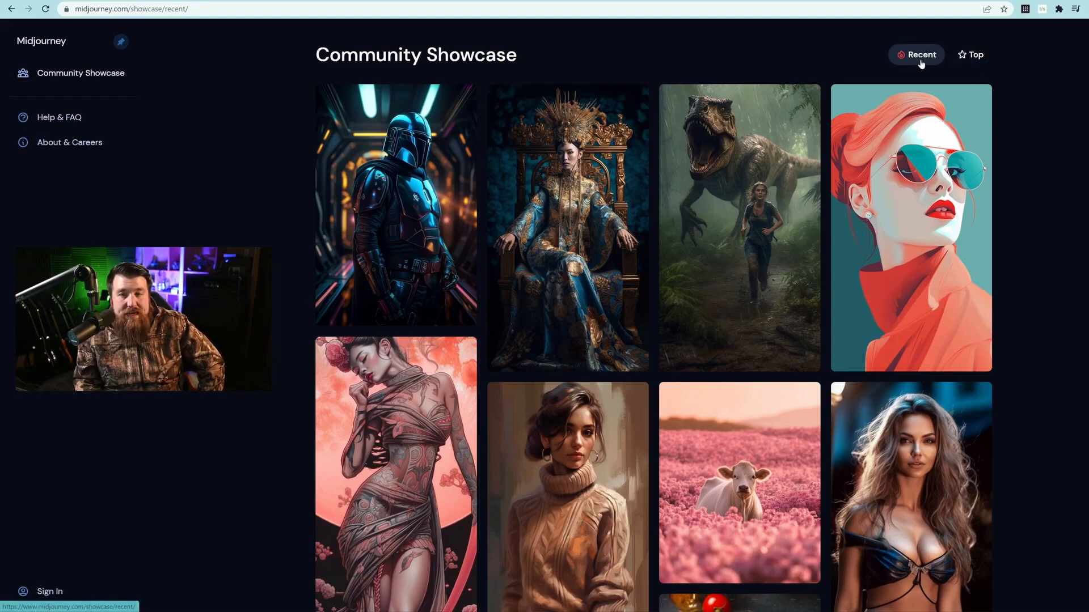
Check the Top showcase, return to Recent and scroll down through the gallery.
left_click(969, 54)
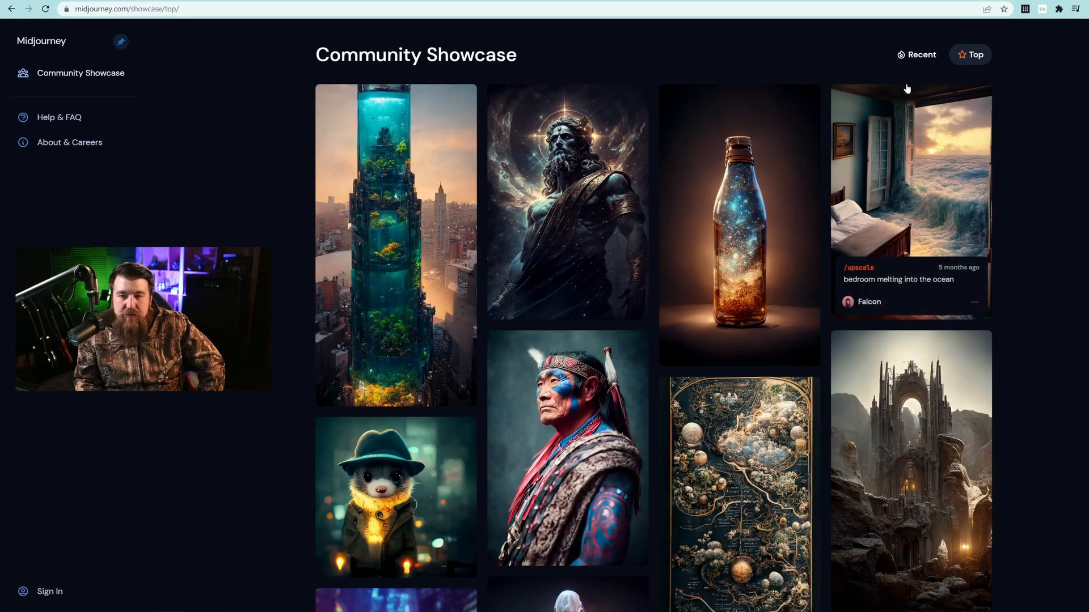
left_click(917, 54)
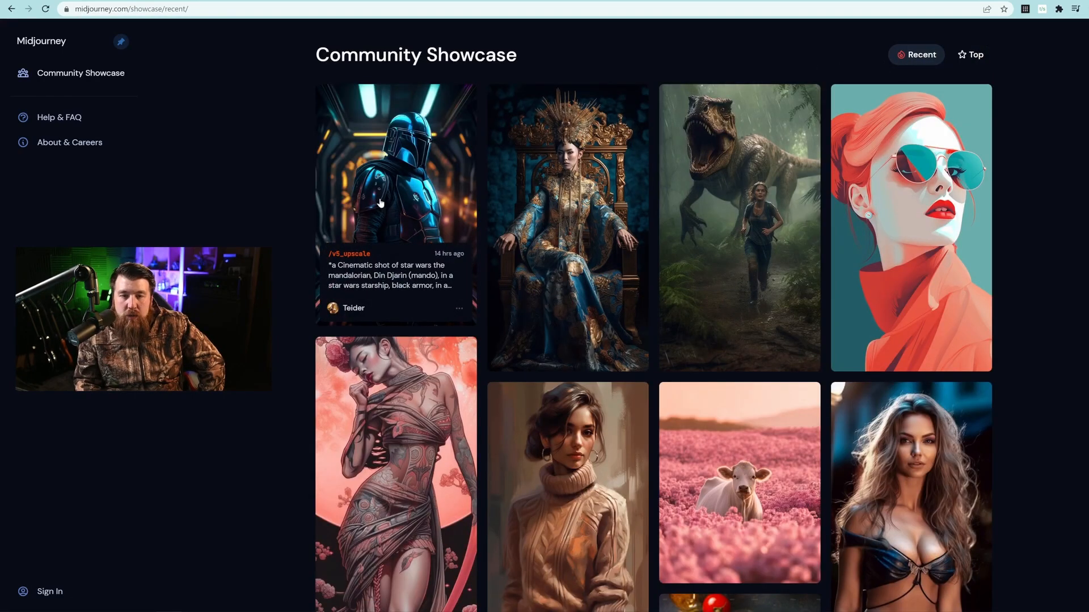
scroll("down", 3)
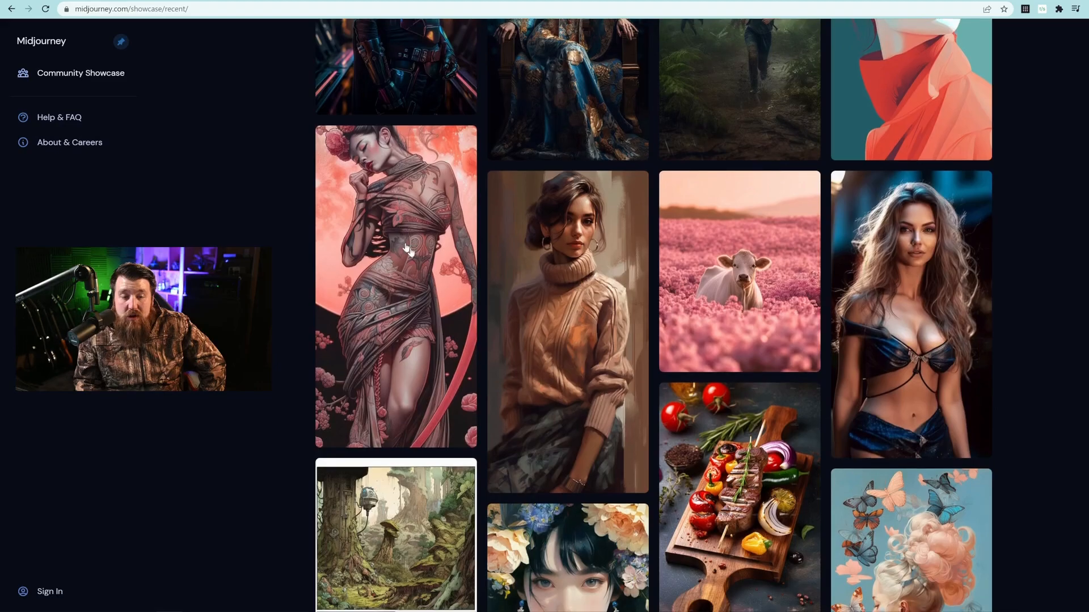
scroll("down", 3)
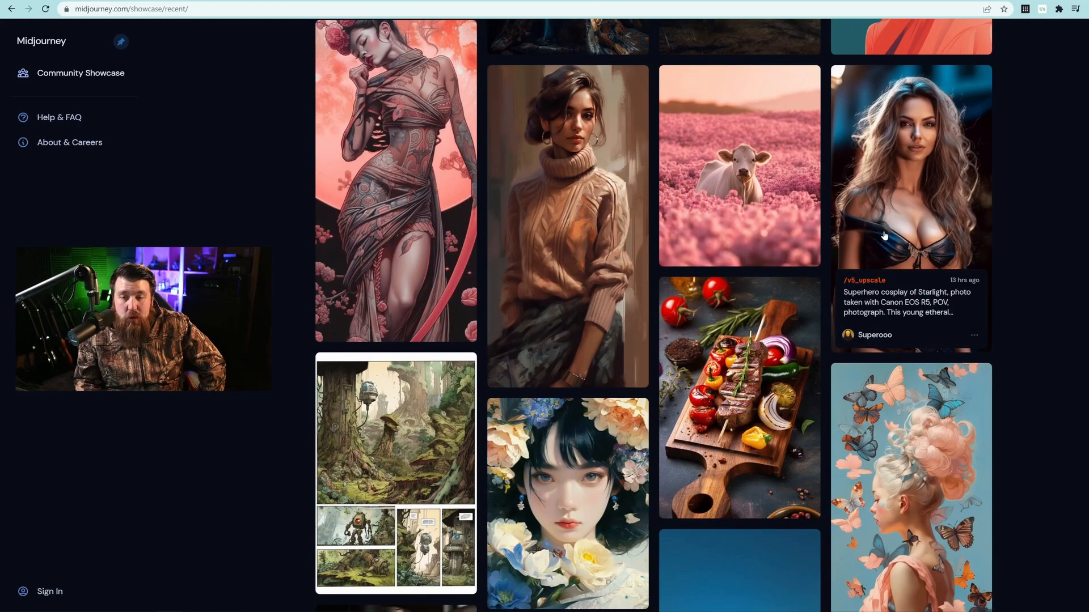
scroll("down", 3)
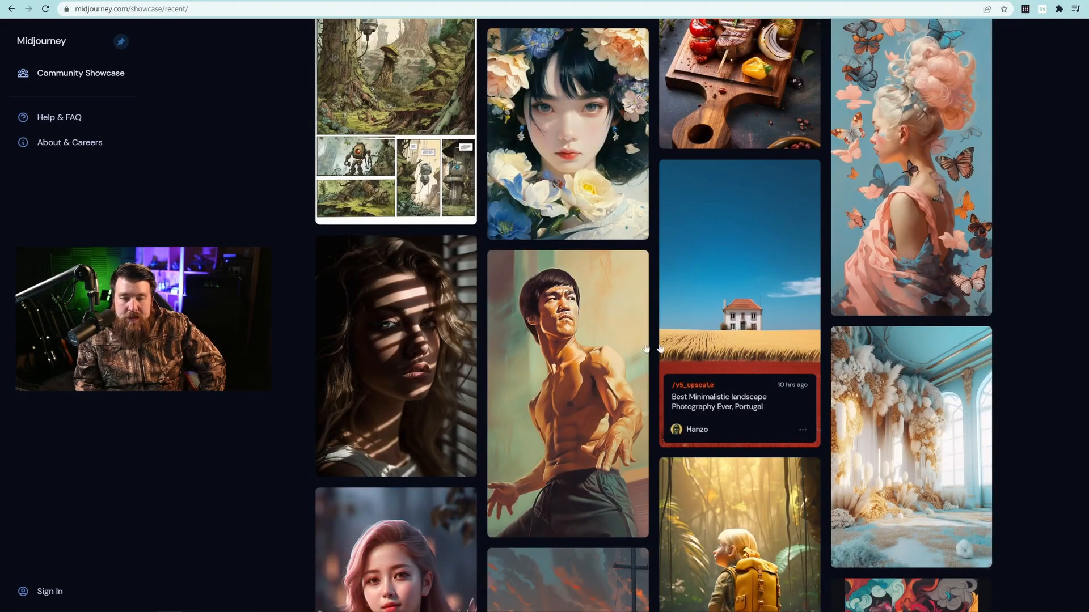
scroll("down", 3)
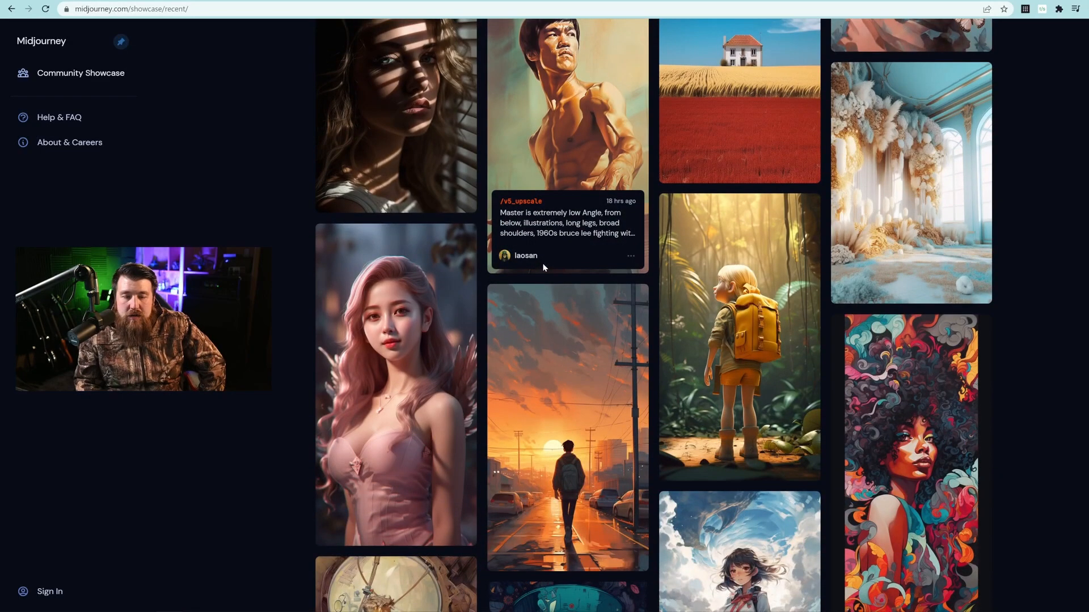
scroll("down", 3)
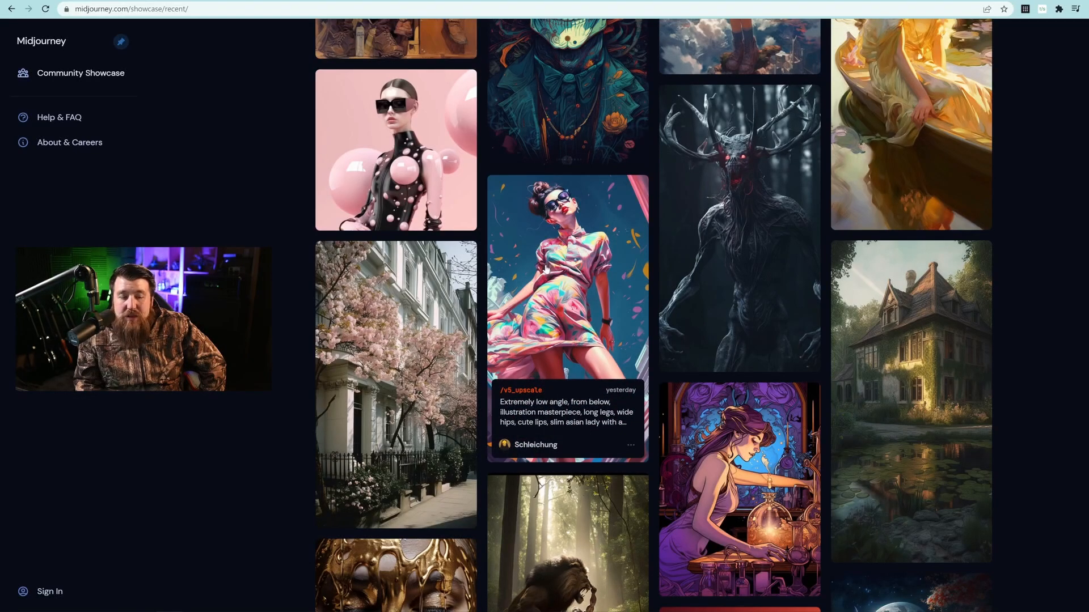
scroll("down", 3)
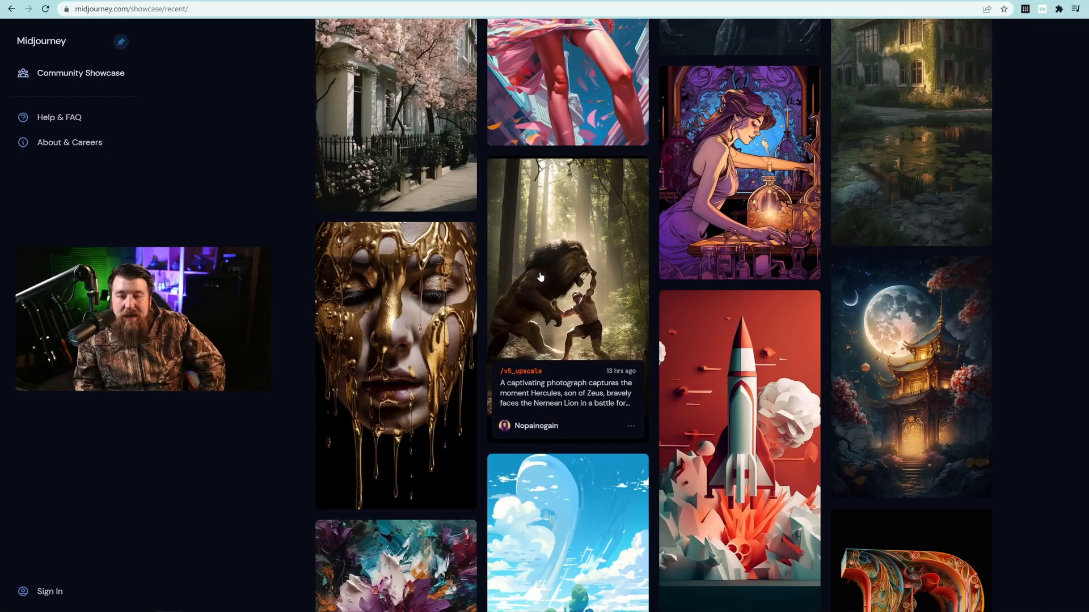
Keep scrolling the recent showcase until the cyberpunk samurai upscale card appears.
scroll("down", 3)
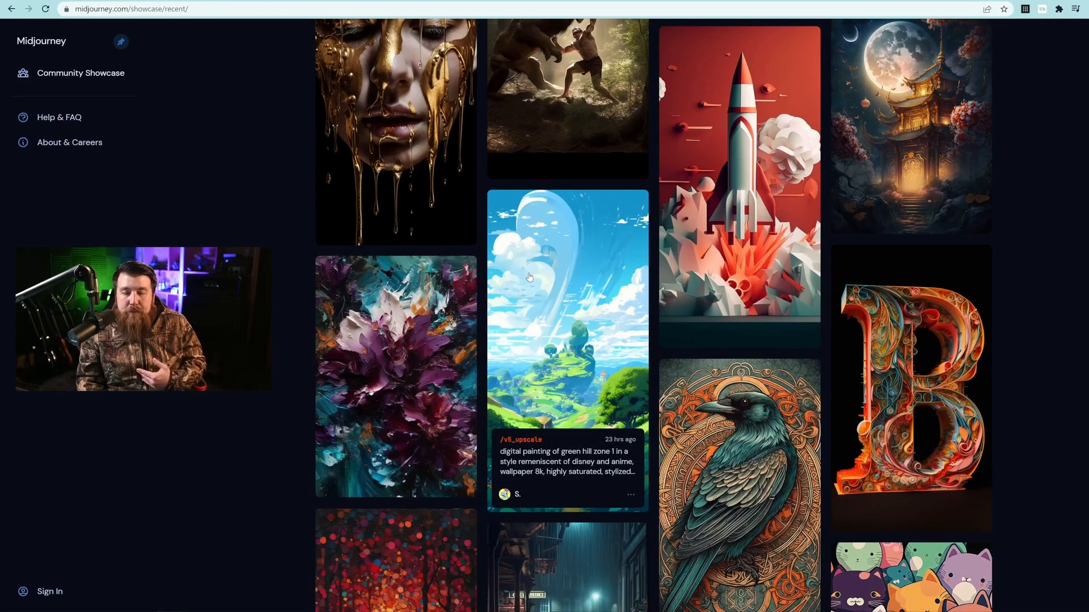
scroll("down", 3)
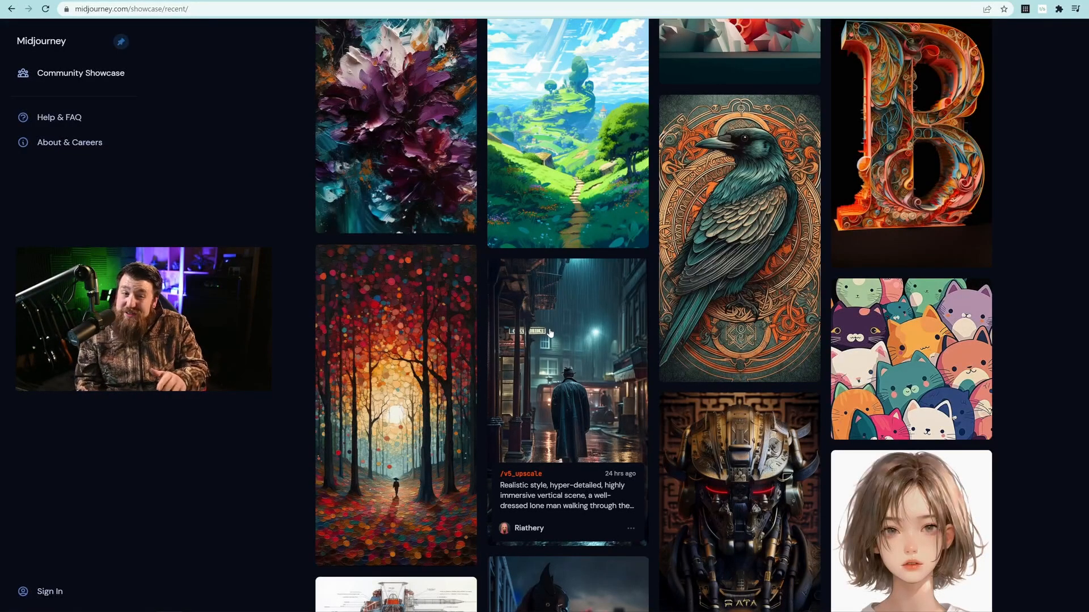
scroll("down", 3)
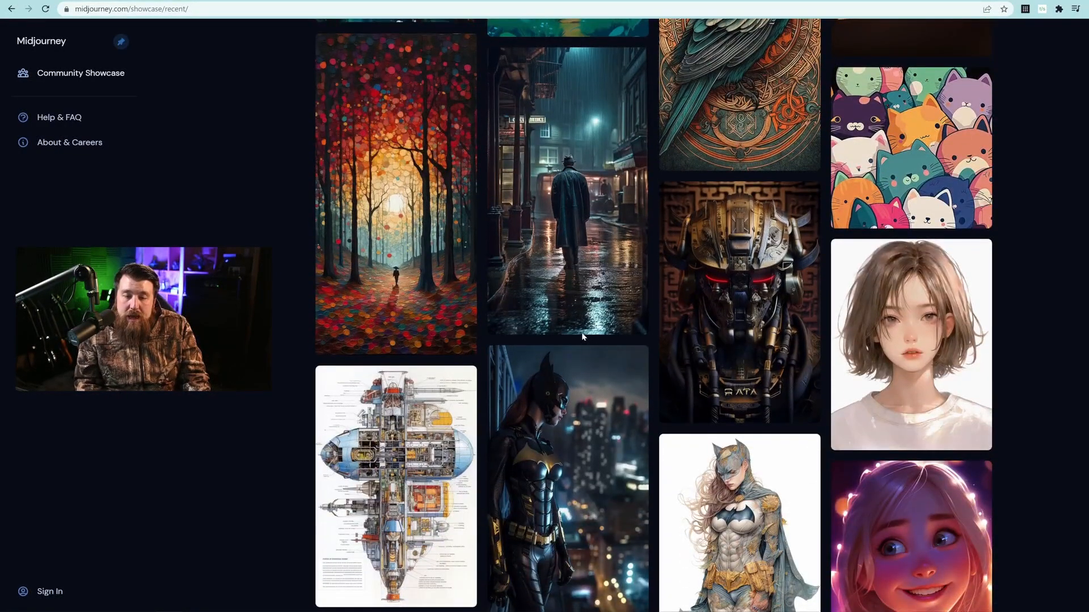
scroll("down", 3)
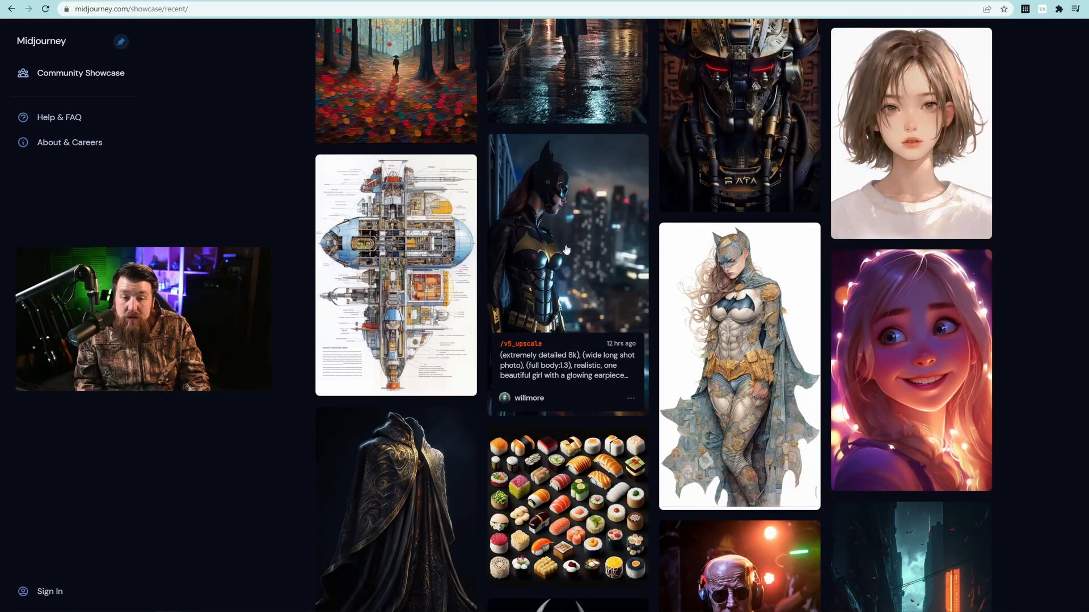
scroll("down", 3)
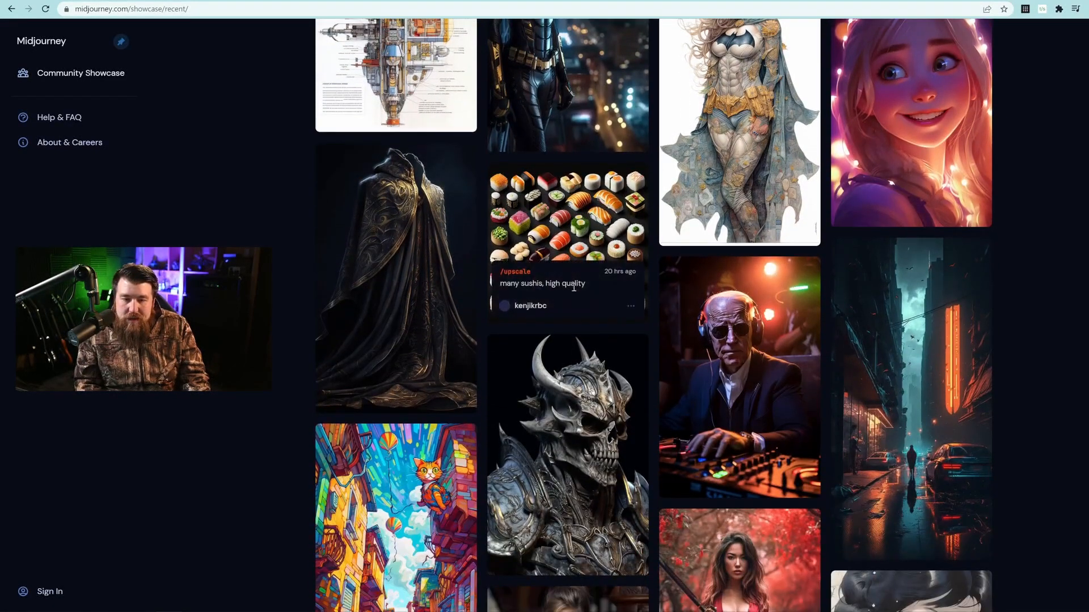
scroll("down", 3)
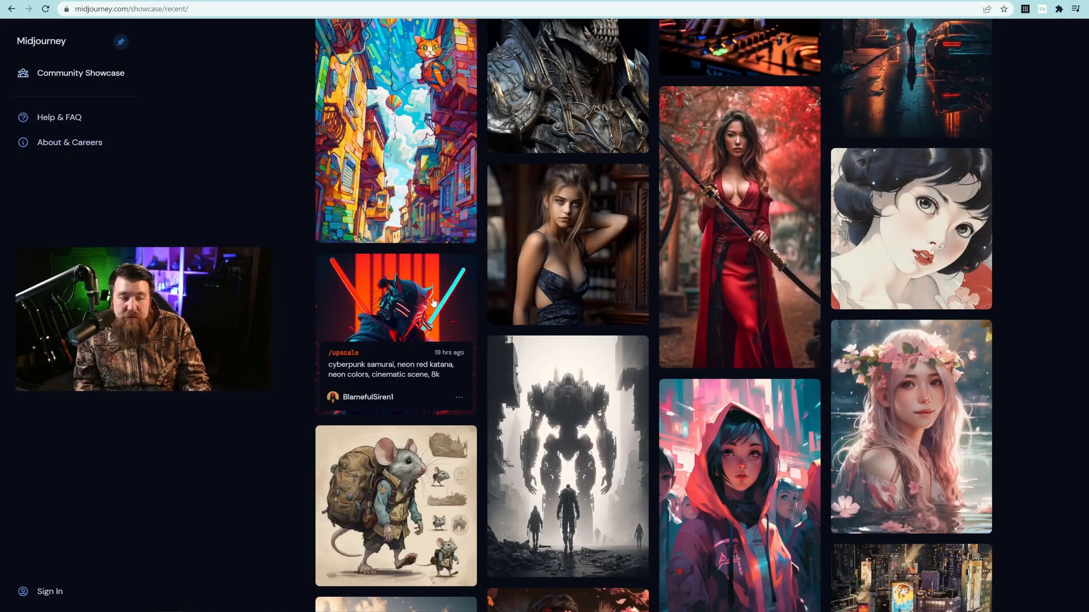
mouse_move(50, 591)
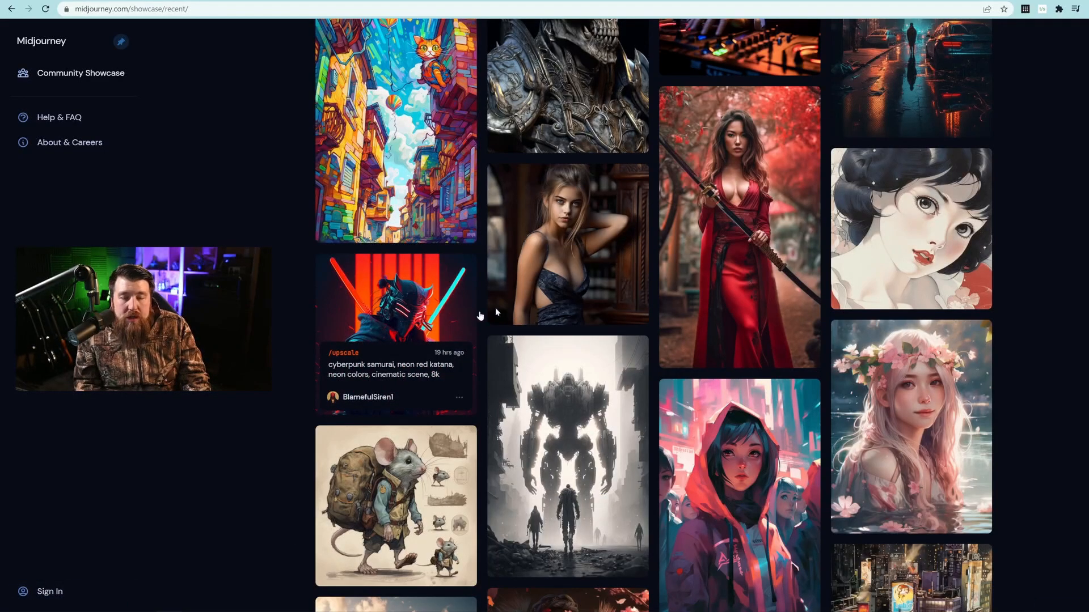
mouse_move(377, 374)
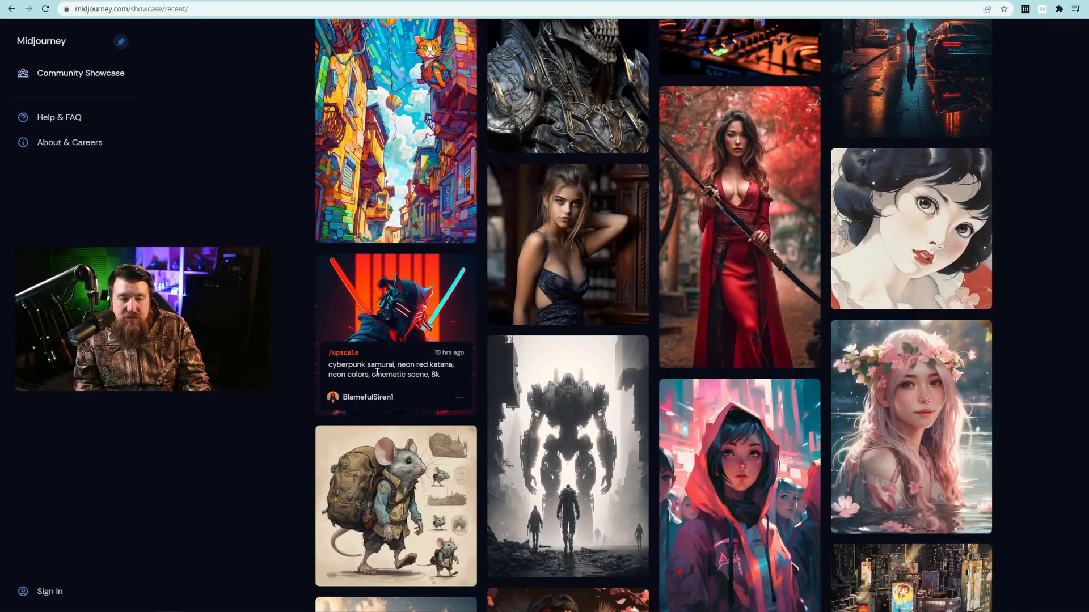
Reuse the samurai prompt in /imagine without 8k, swapping samurai for the Gotham superhero, and view the grid.
left_click_drag(329, 364, 440, 376)
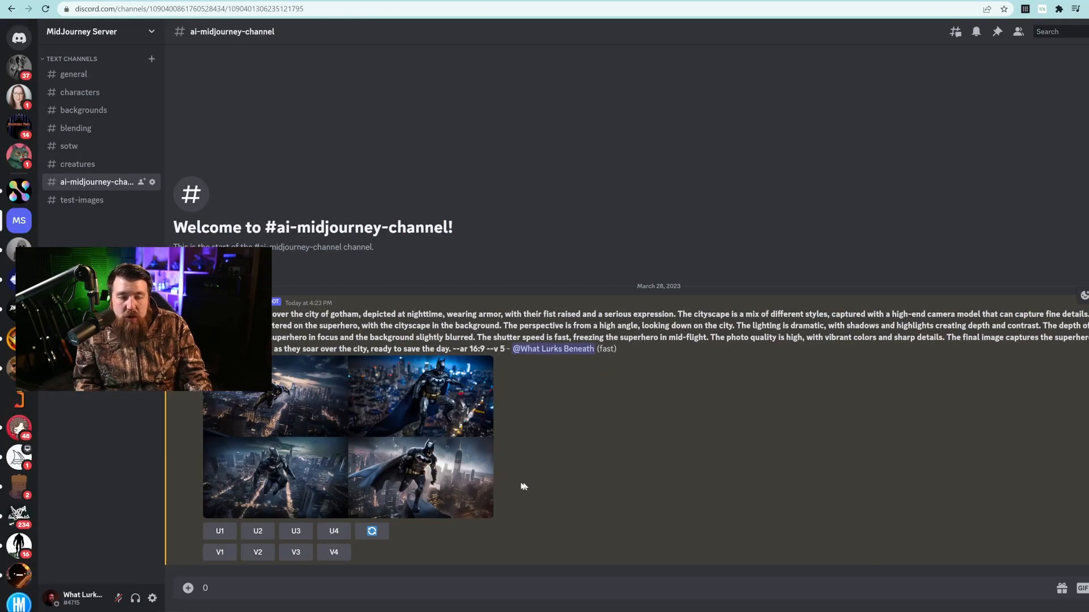
type("/")
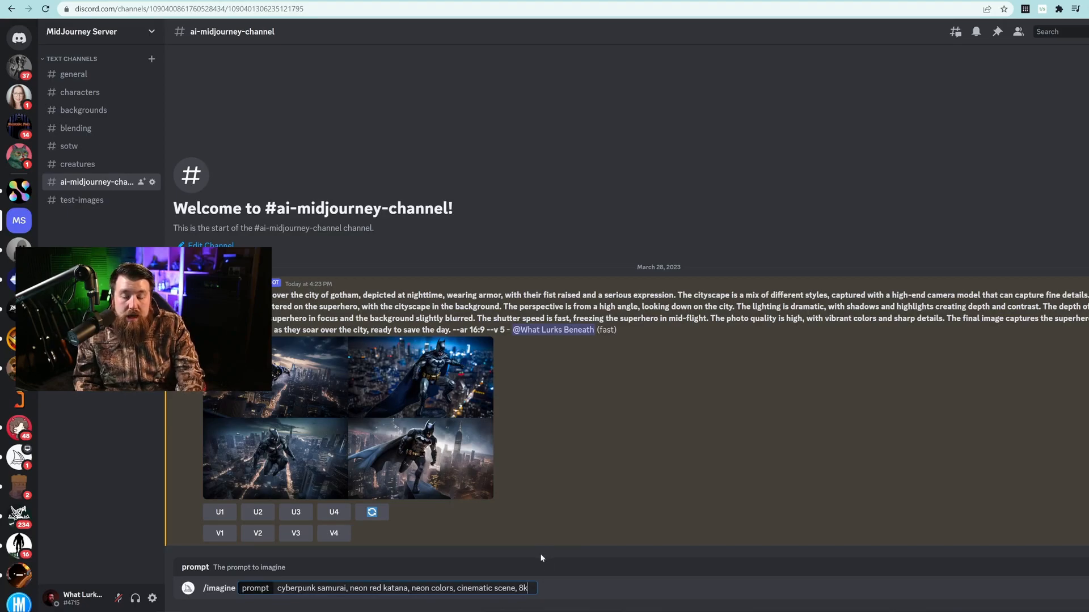
mouse_move(524, 559)
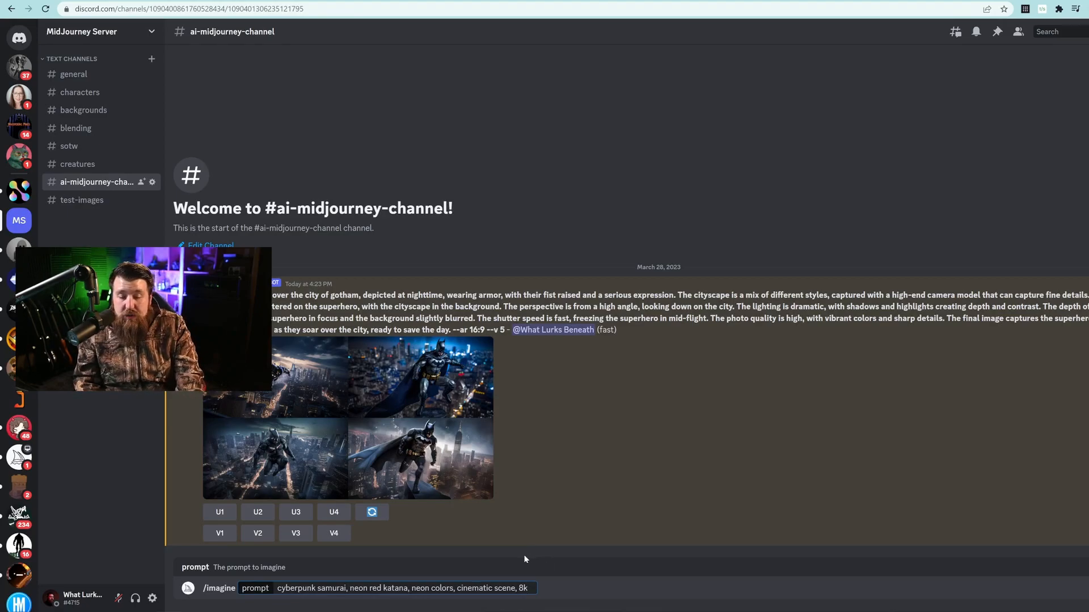
double_click(524, 589)
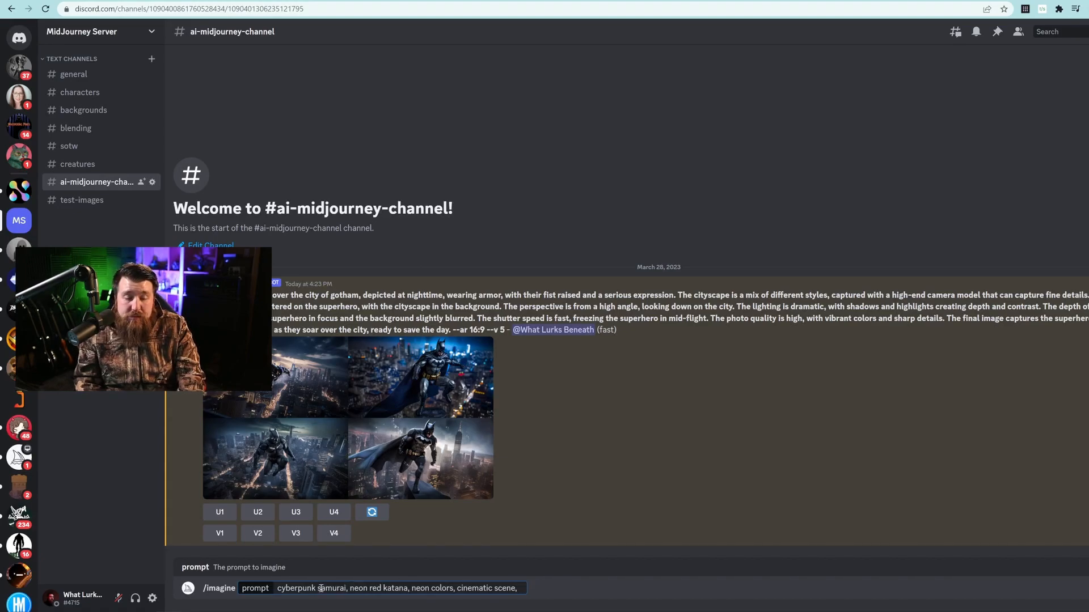
double_click(331, 589)
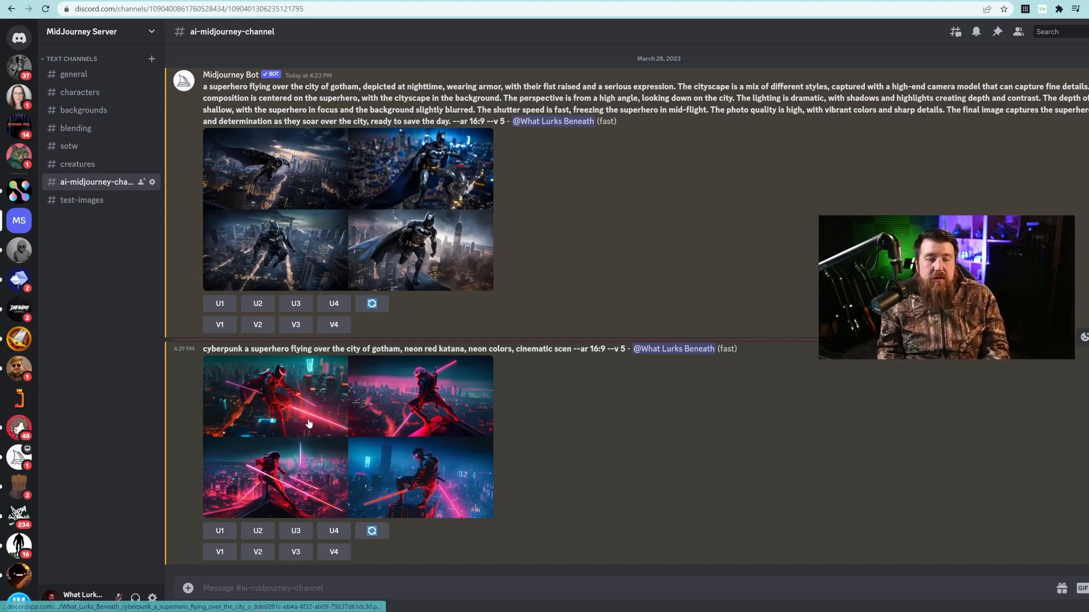
left_click(308, 423)
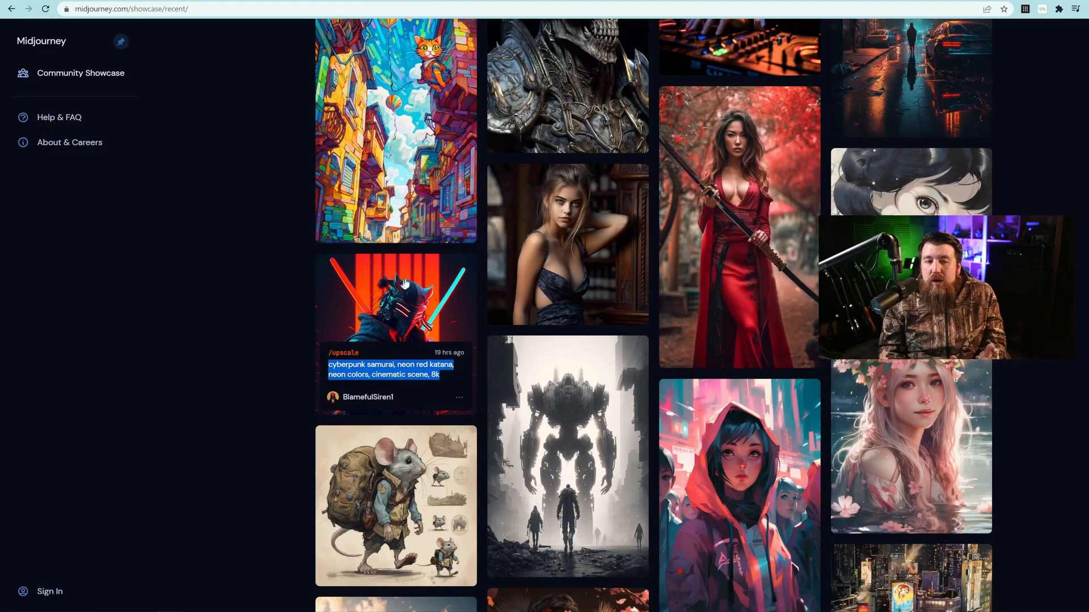
mouse_move(347, 327)
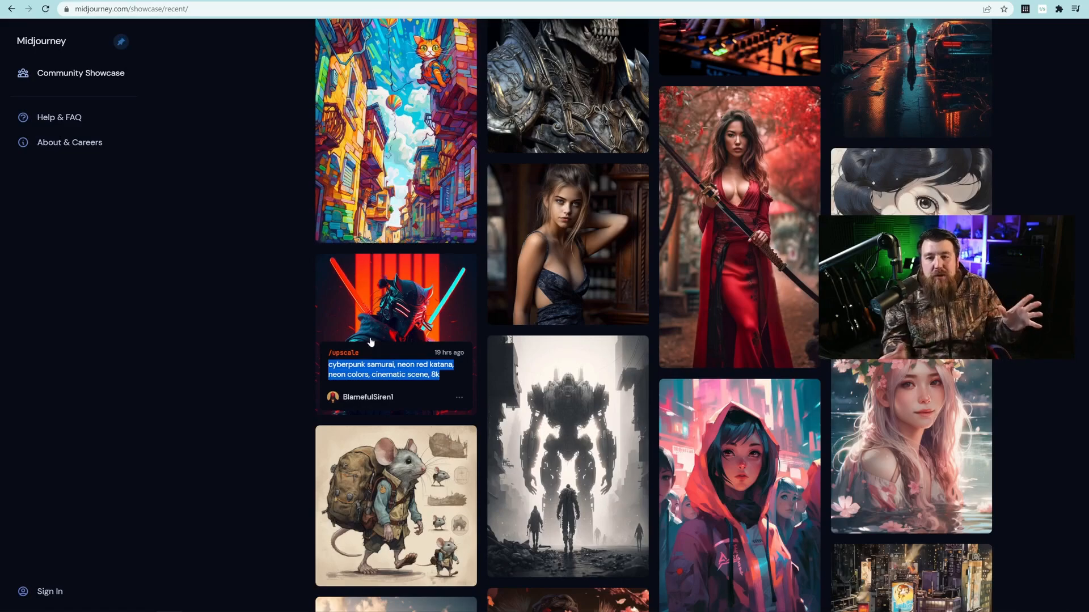
Scroll the showcase down to the sleek black venom-style armour image.
scroll("down", 3)
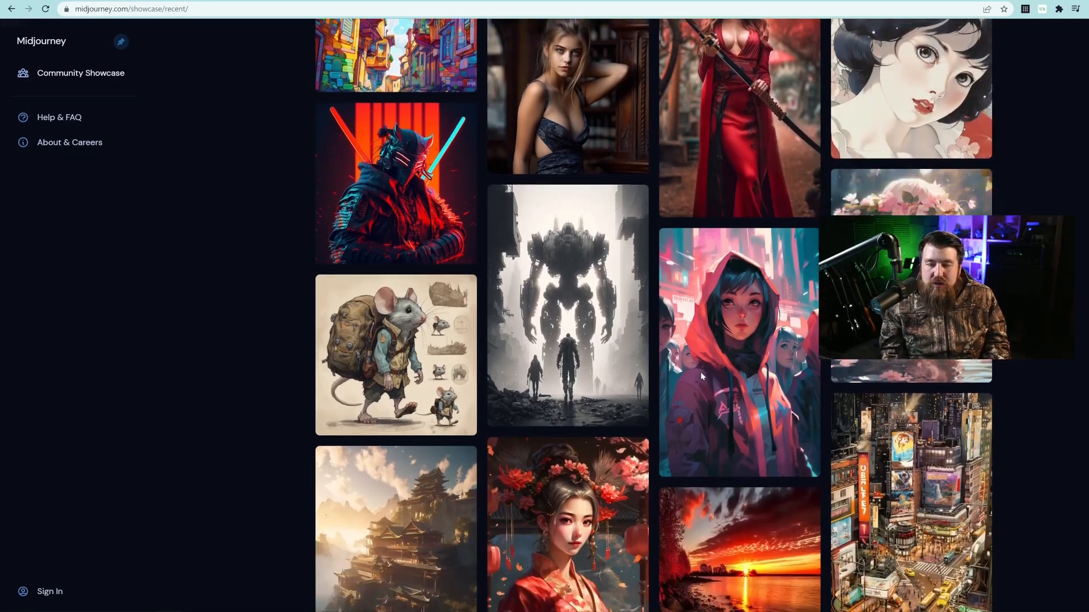
scroll("down", 3)
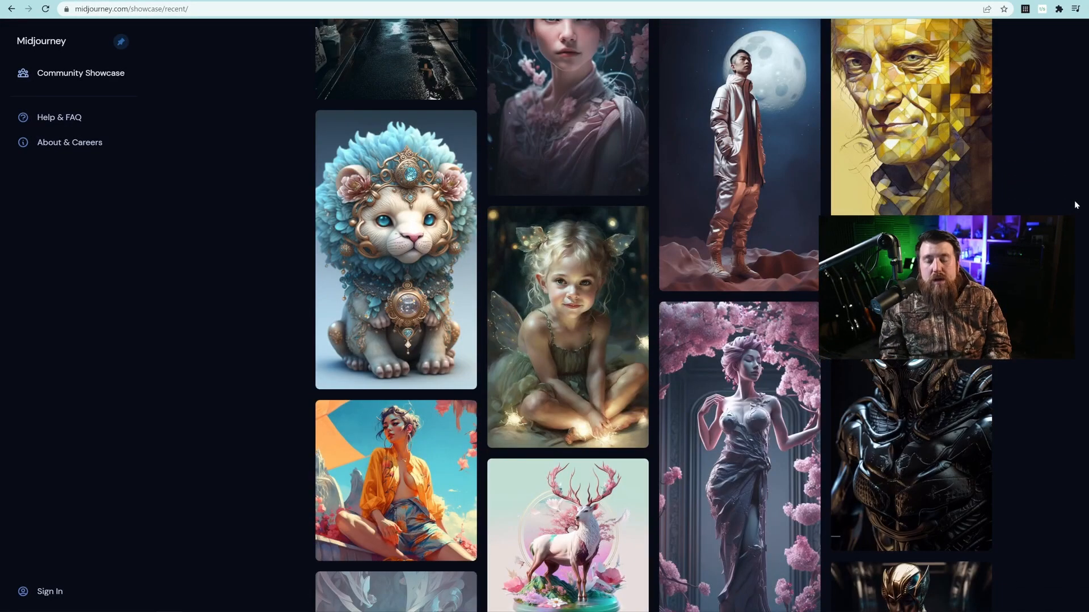
scroll("down", 3)
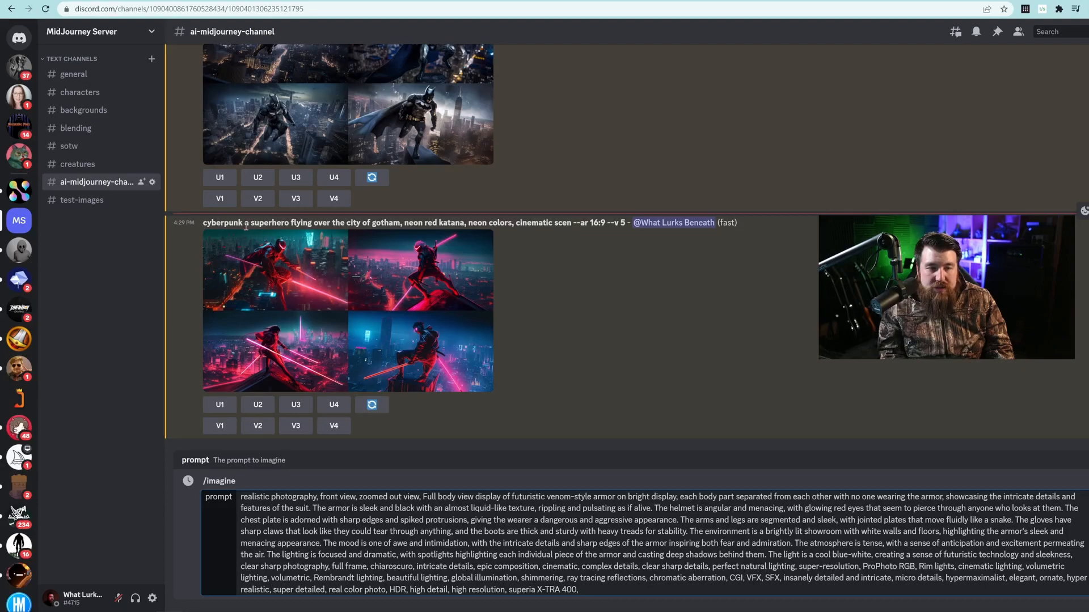
Send the armour prompt in /imagine prefixed with 'a superhero flying over the city of gotham'.
left_click_drag(248, 222, 385, 222)
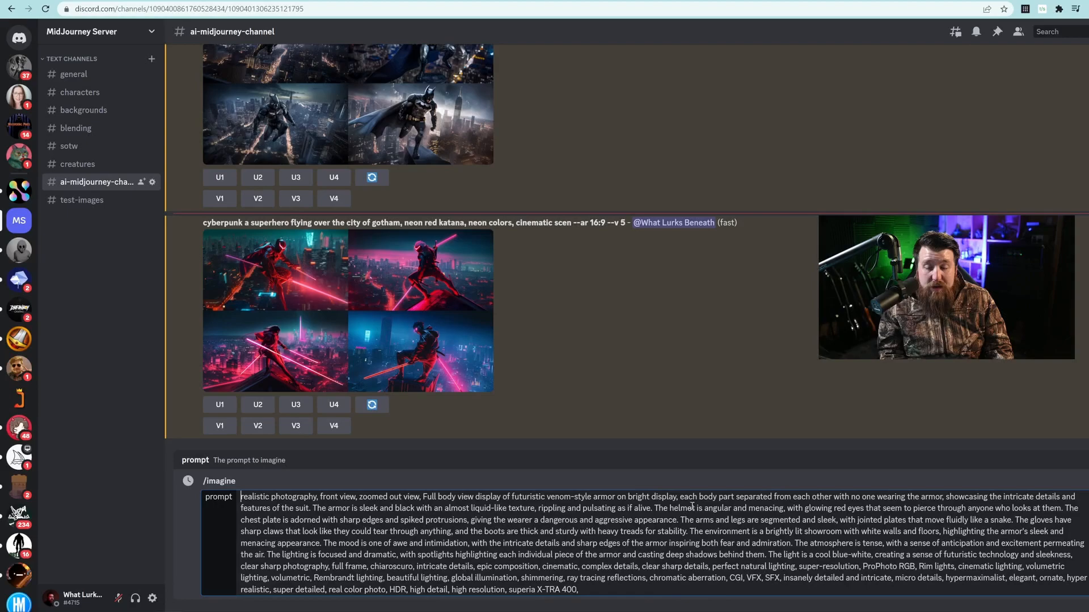
type("a superhero flying over the city of gotham")
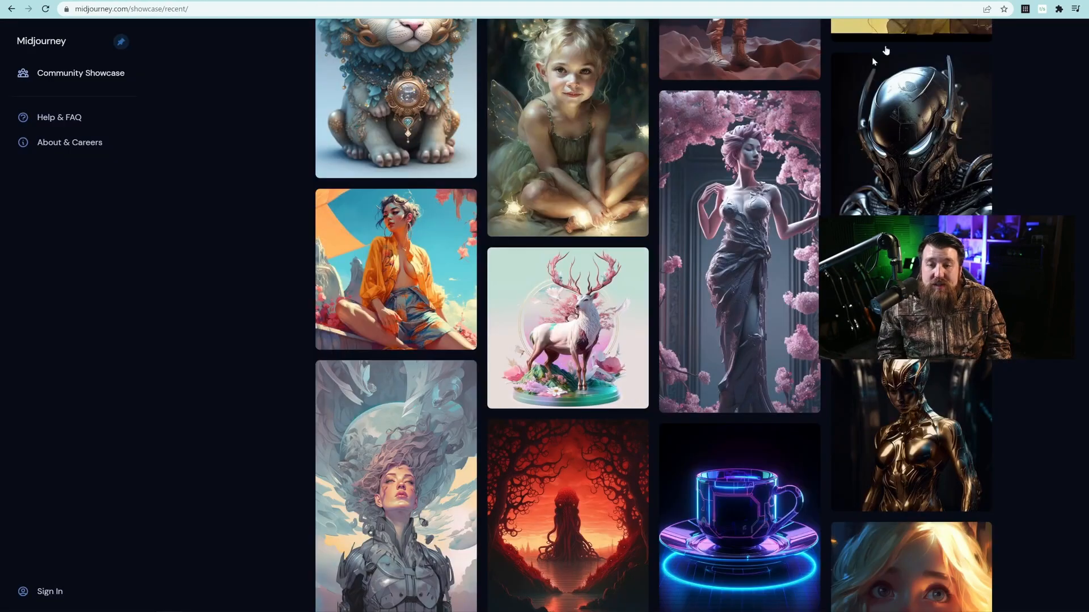
scroll("down", 3)
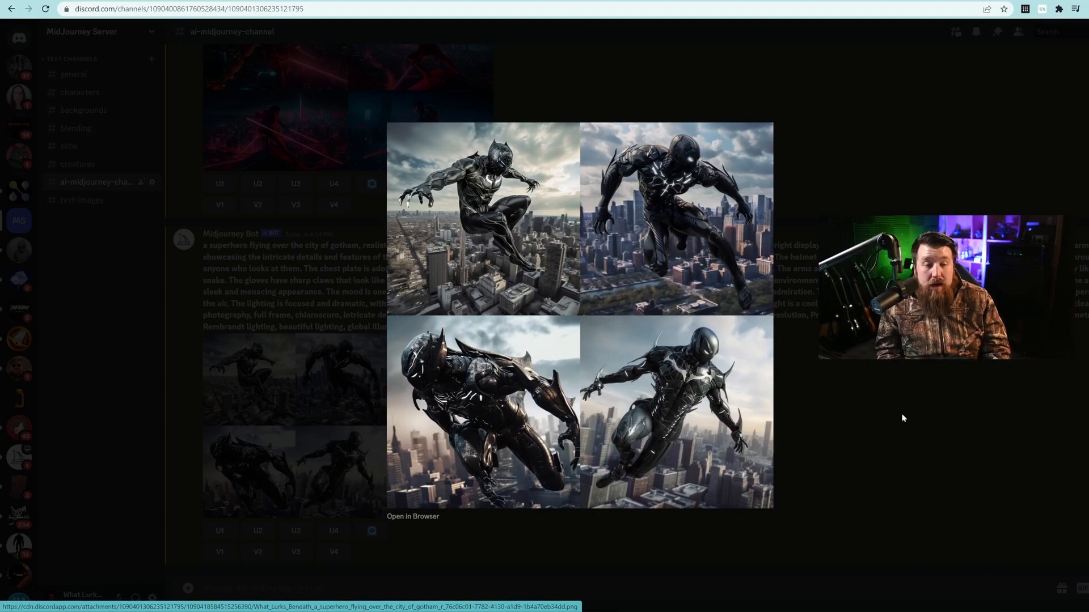
mouse_move(482, 292)
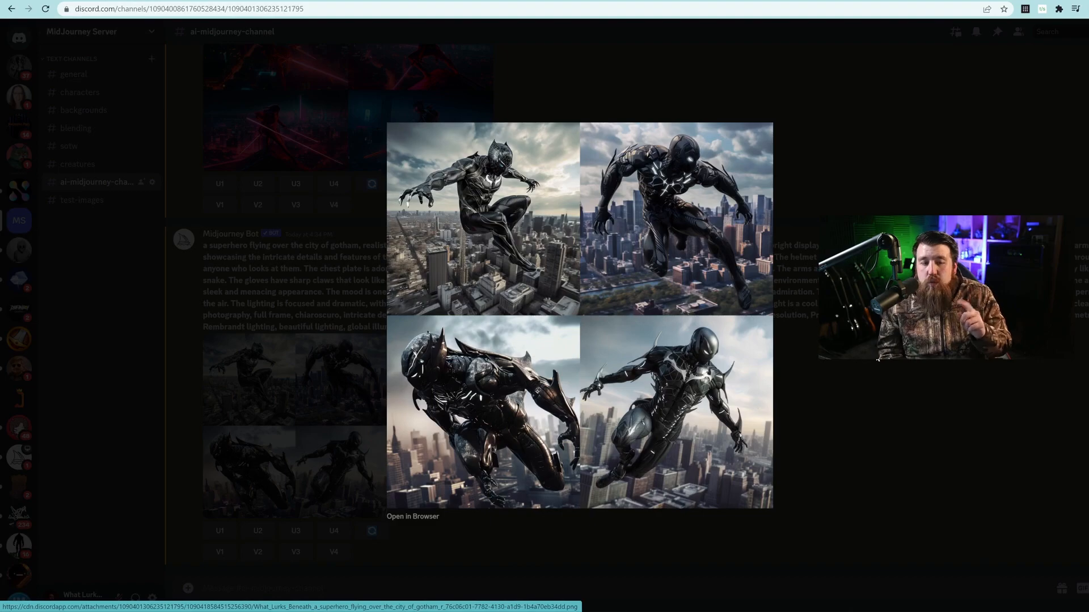
Close the enlarged preview of the black armoured superhero grid.
left_click(411, 516)
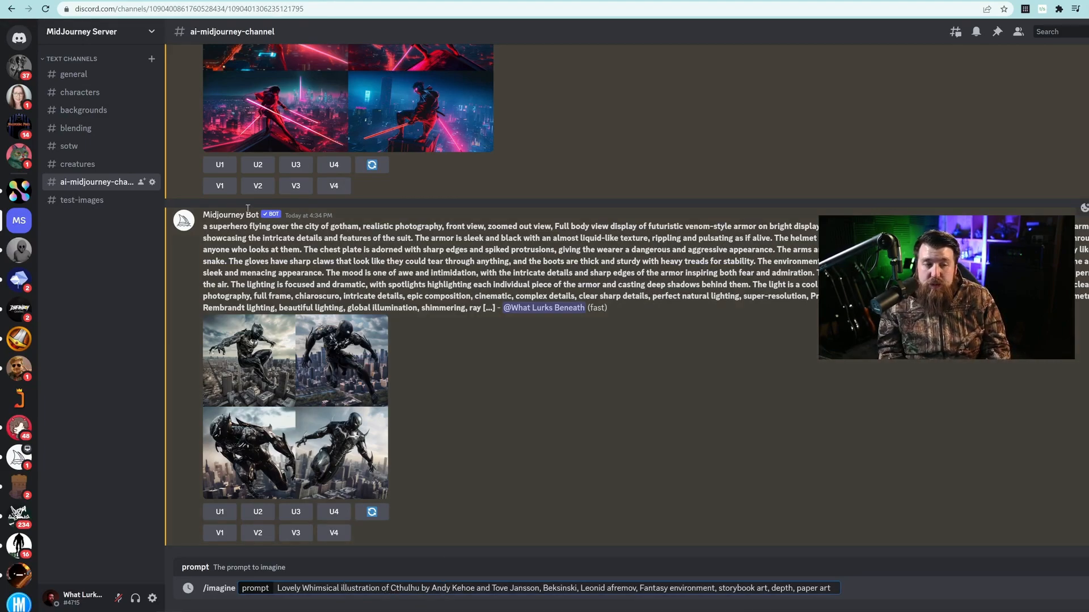
Select 'Cthulhu' in the pasted storybook prompt to swap in the Gotham superhero.
left_click_drag(203, 227, 359, 226)
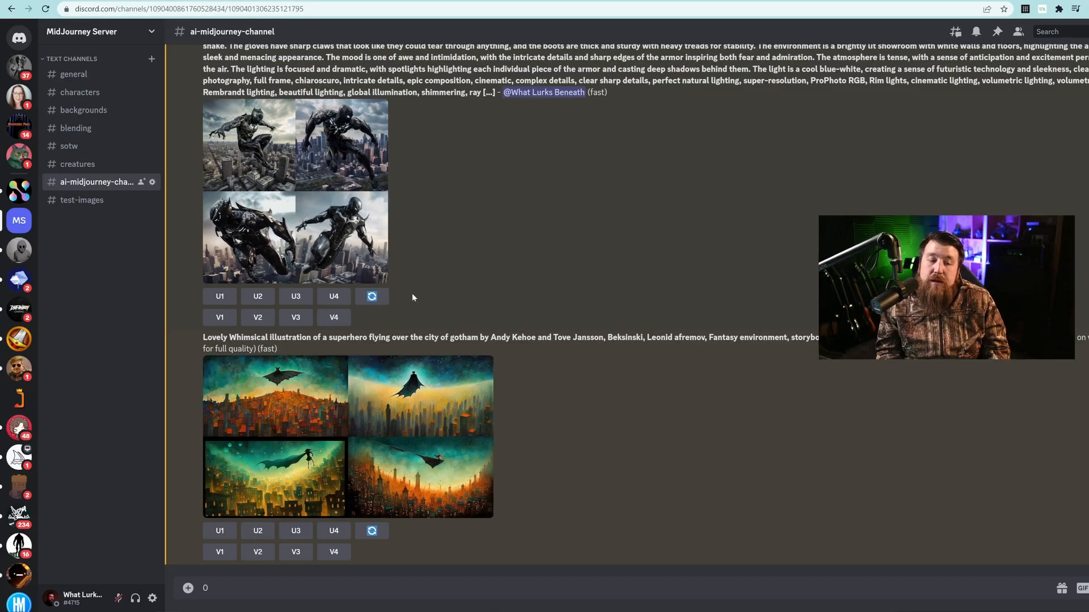
scroll("down", 3)
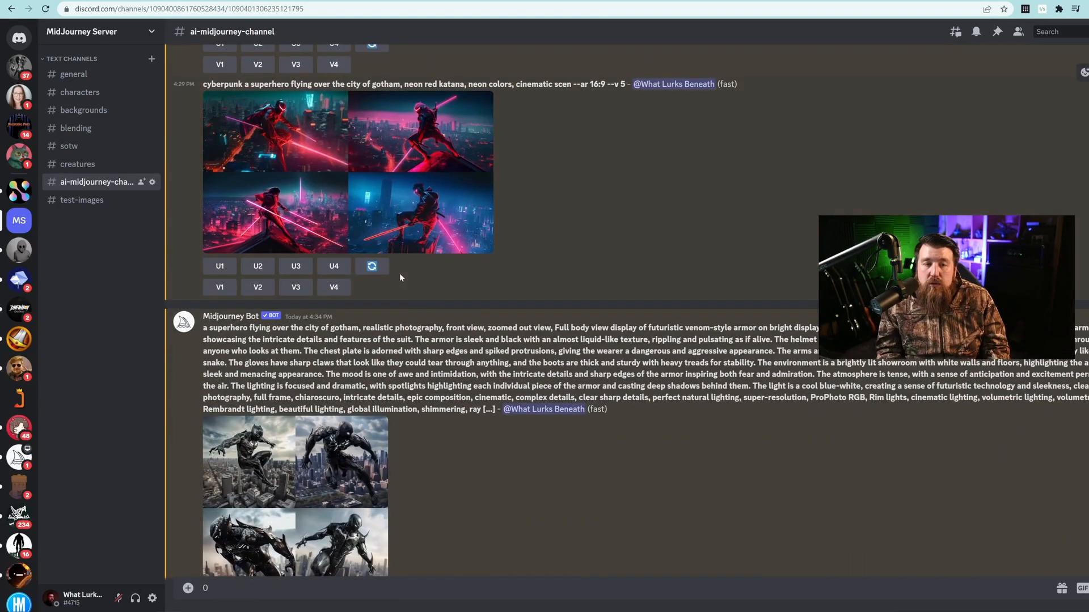
scroll("down", 3)
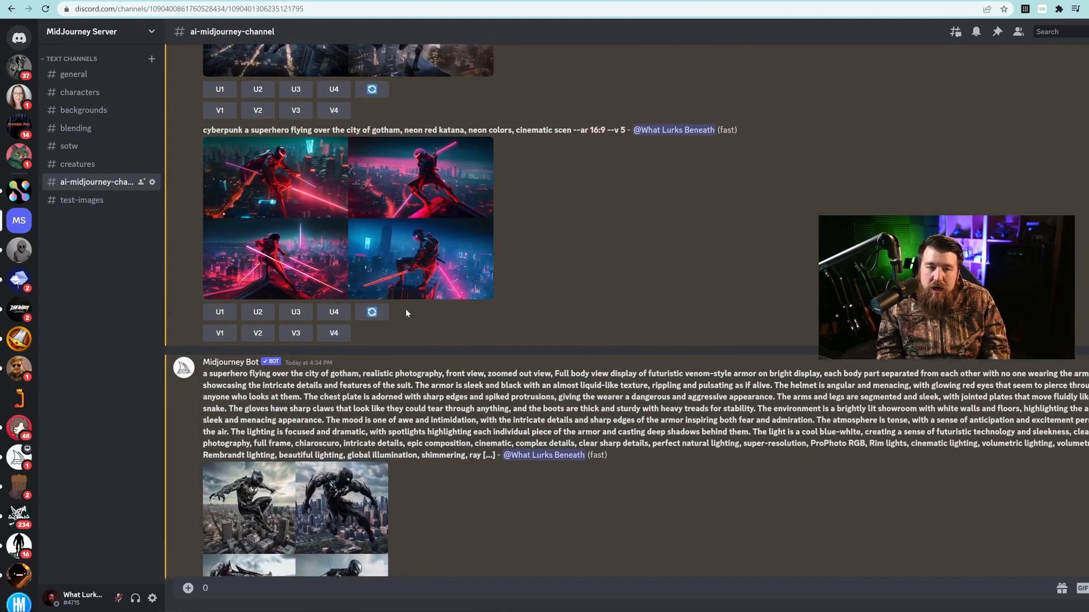
scroll("down", 3)
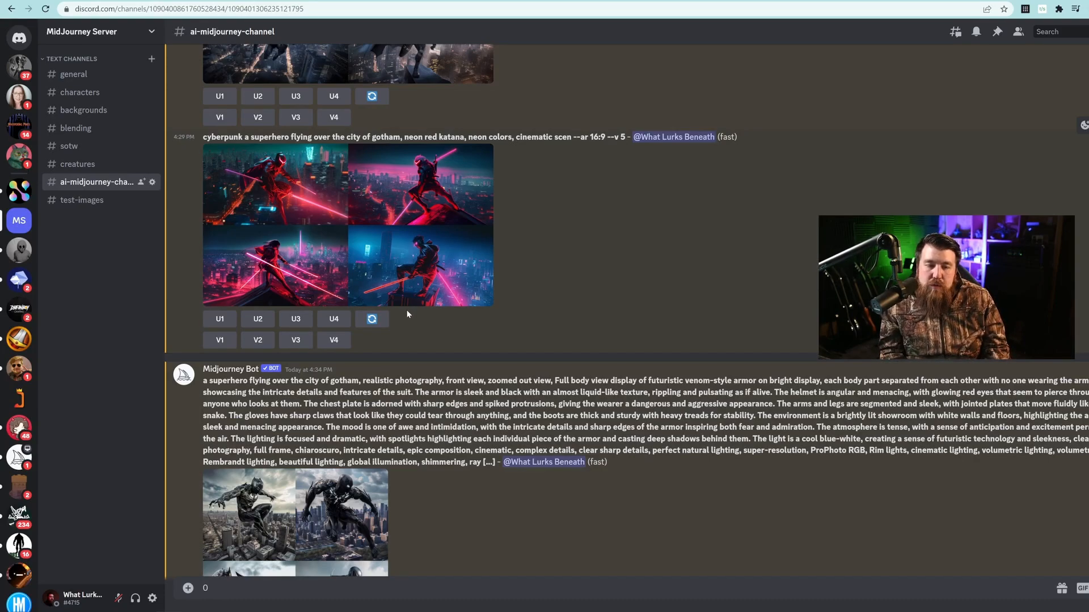
scroll("down", 3)
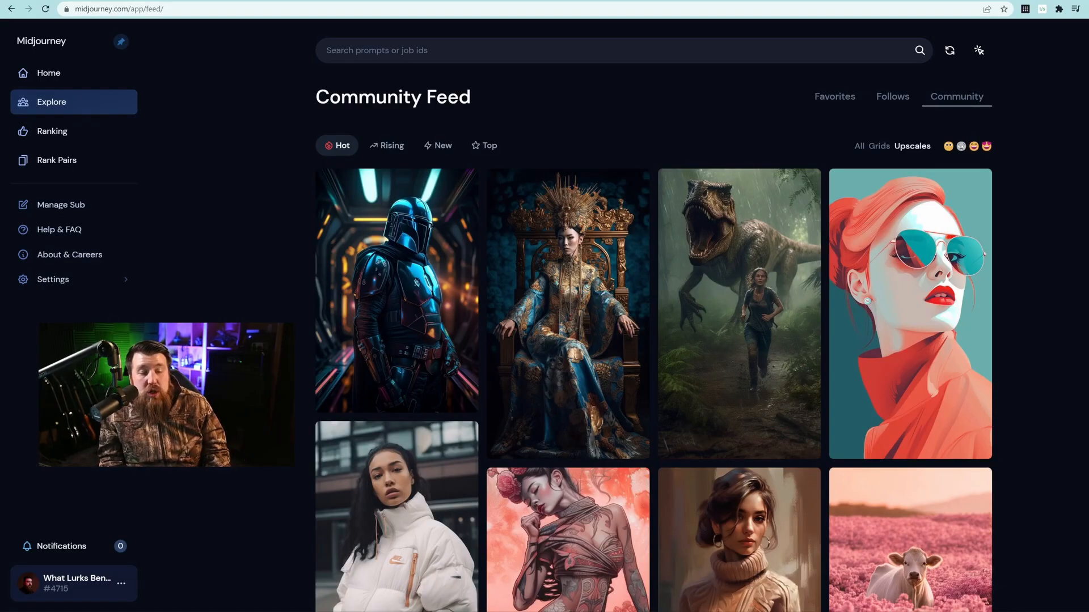
mouse_move(209, 279)
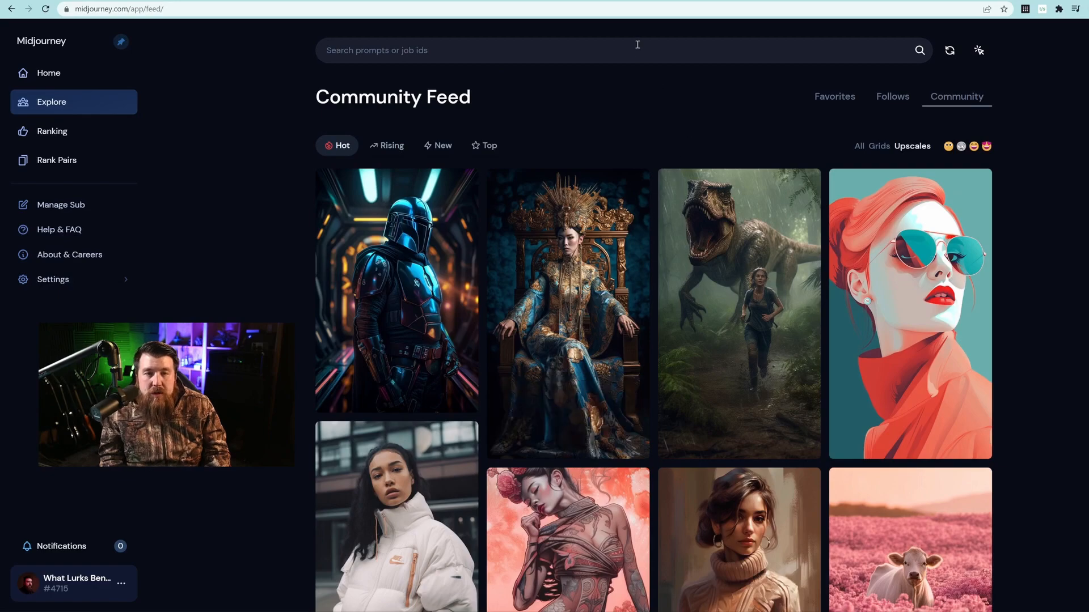
Search the showcase for 'gothic' and scroll through the dark gothic results.
type("gothic")
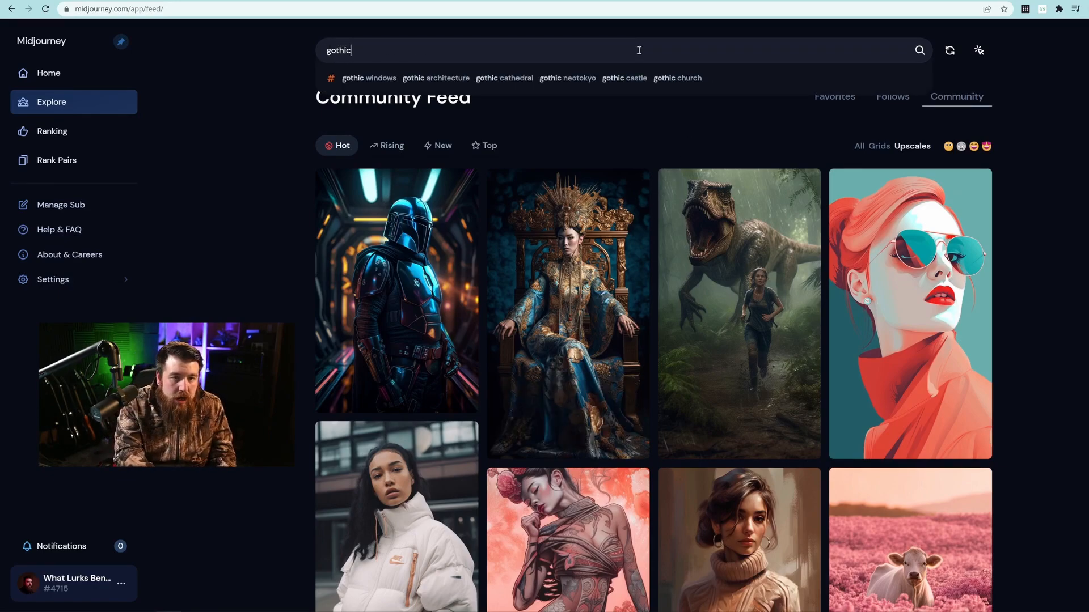
key("Enter")
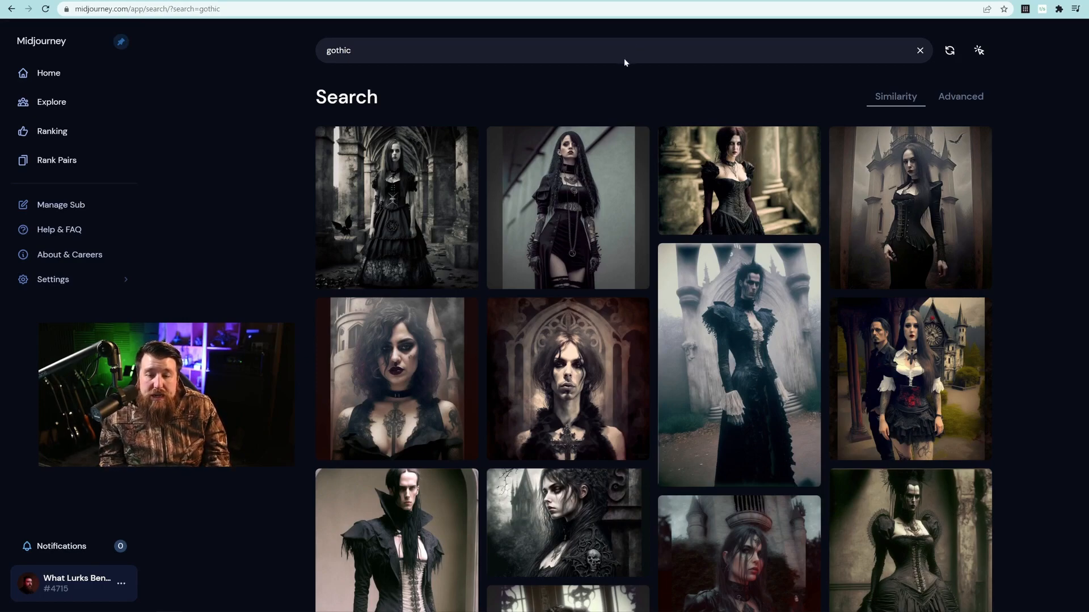
scroll("down", 3)
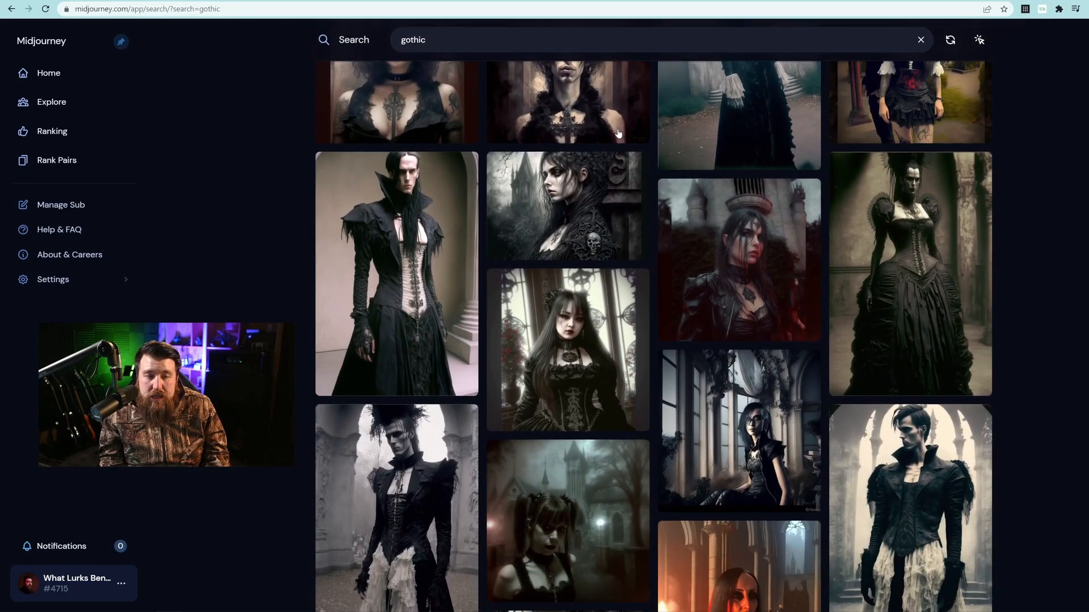
scroll("down", 3)
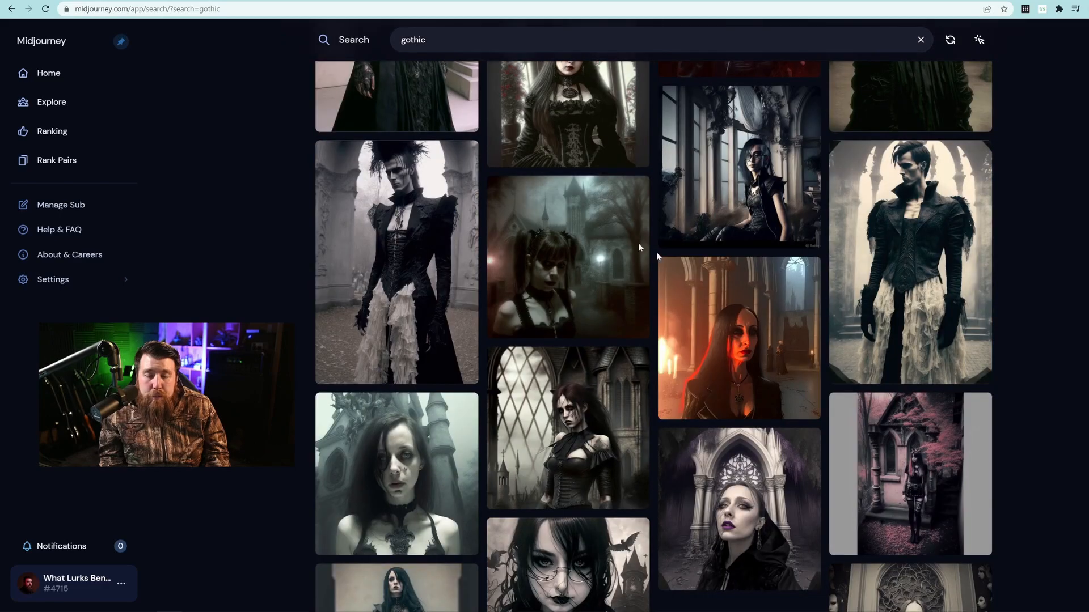
scroll("down", 3)
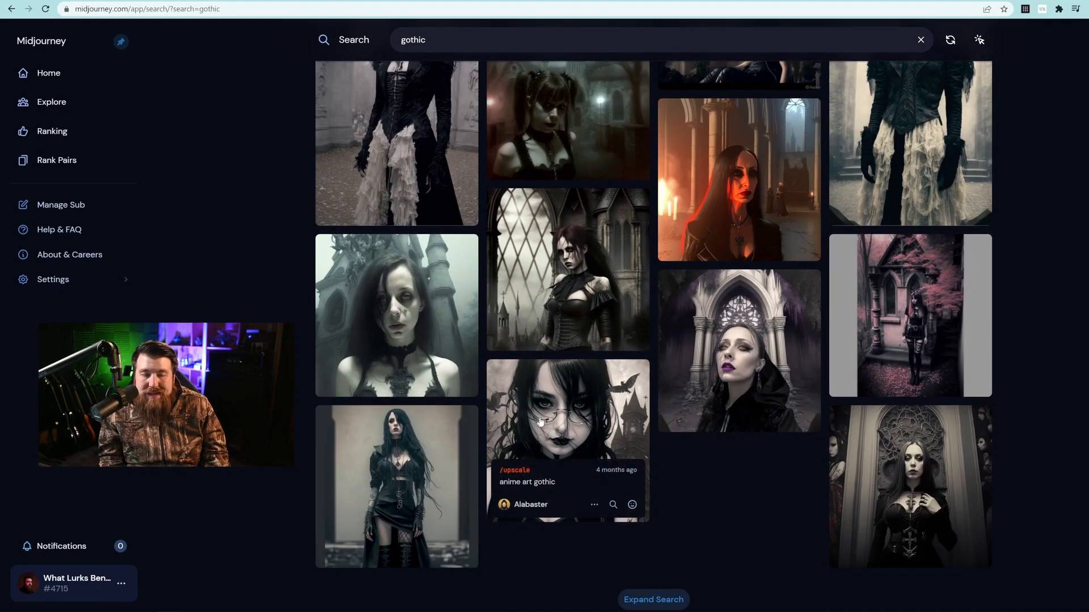
scroll("down", 3)
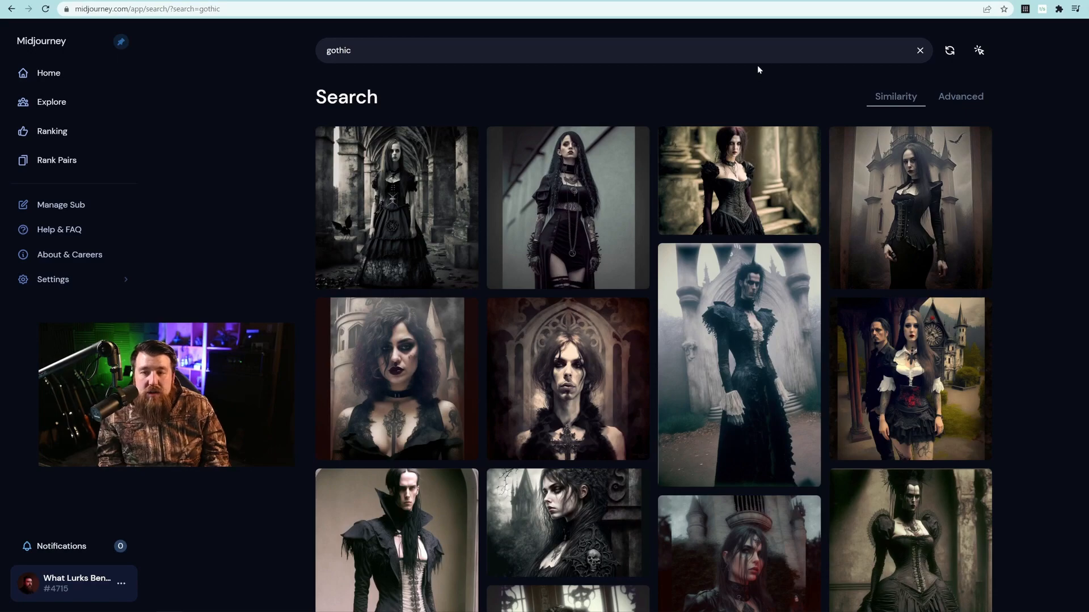
mouse_move(961, 97)
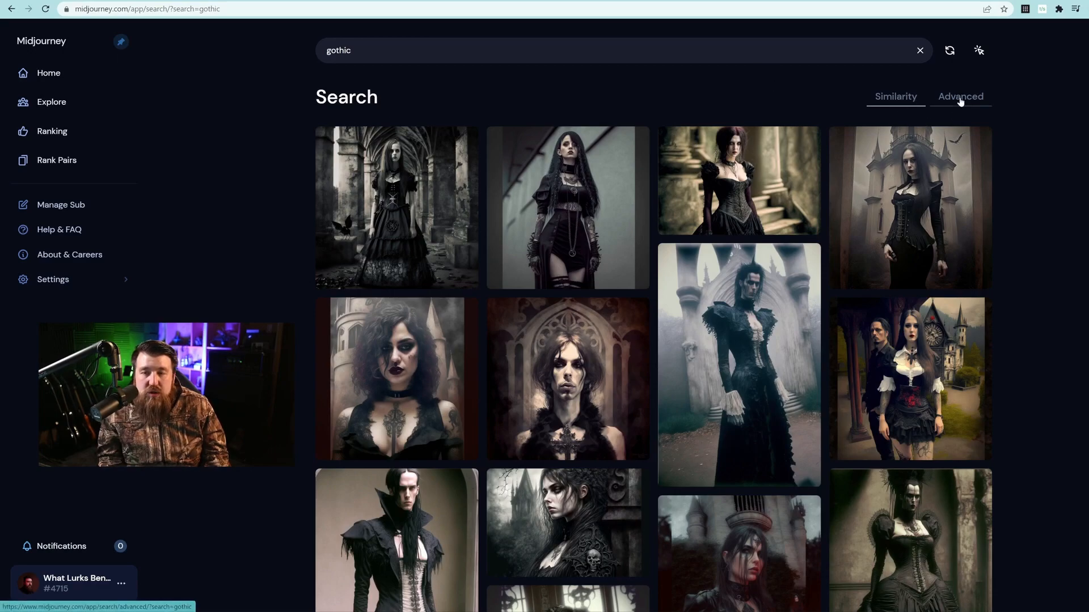
In Advanced results sorted by Hot, select the H. R. Giger gothic castle prompt text.
left_click(961, 97)
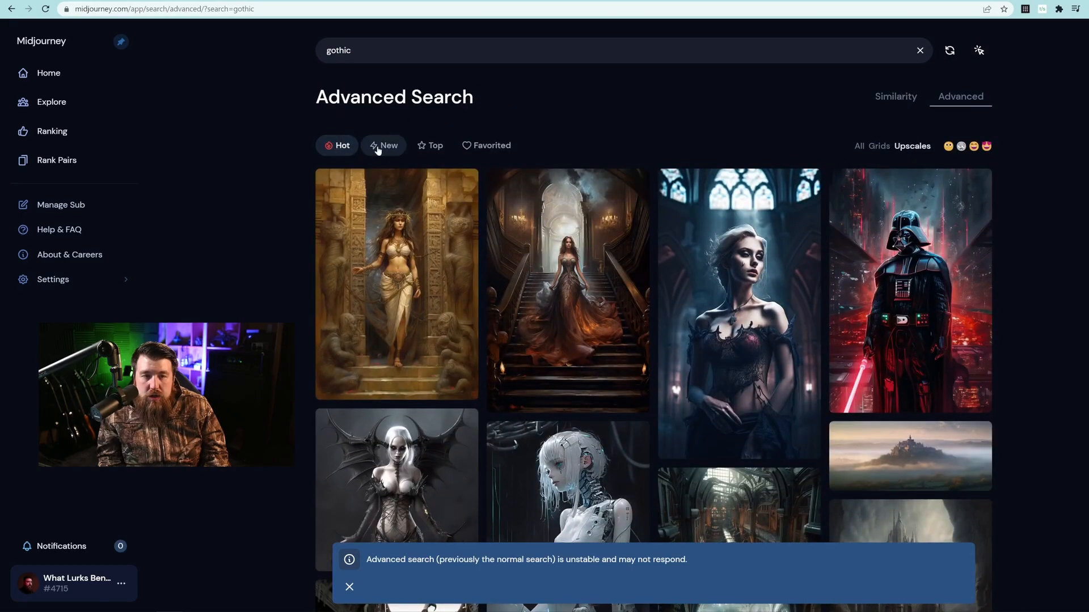
left_click(434, 145)
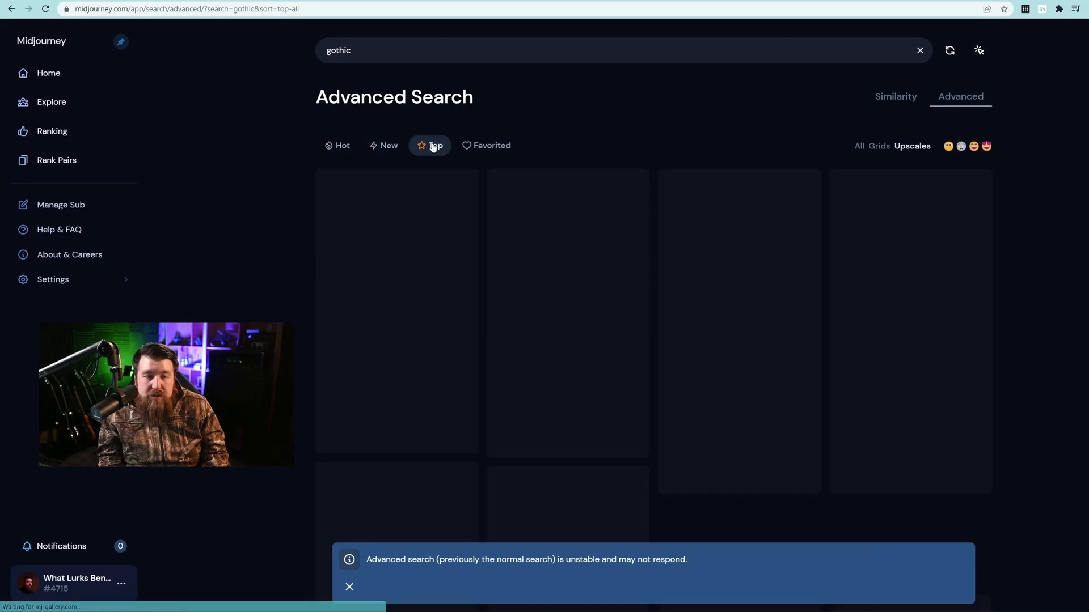
left_click(343, 145)
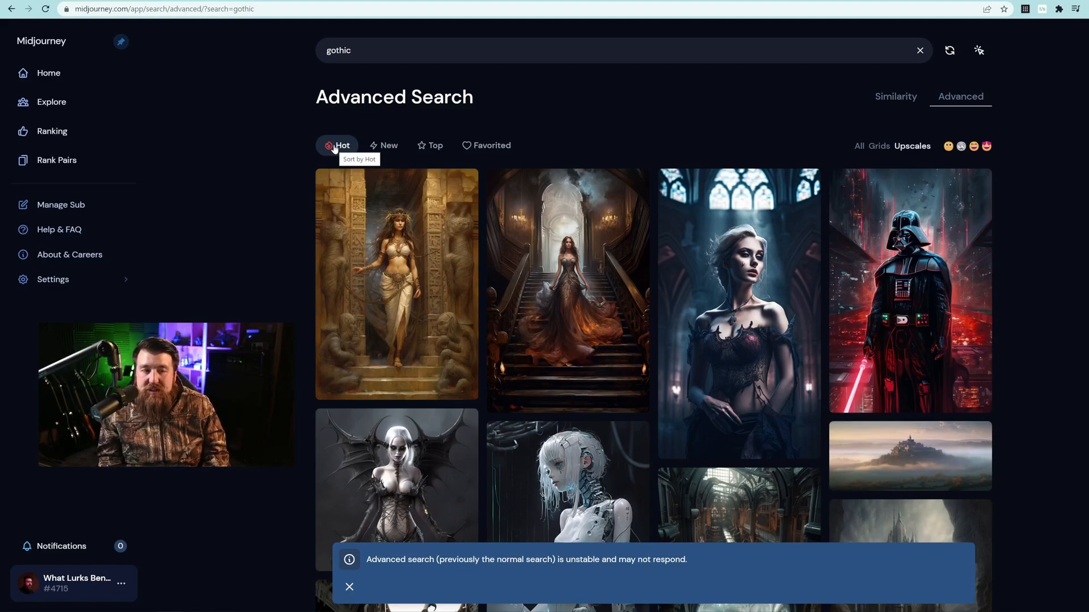
scroll("down", 3)
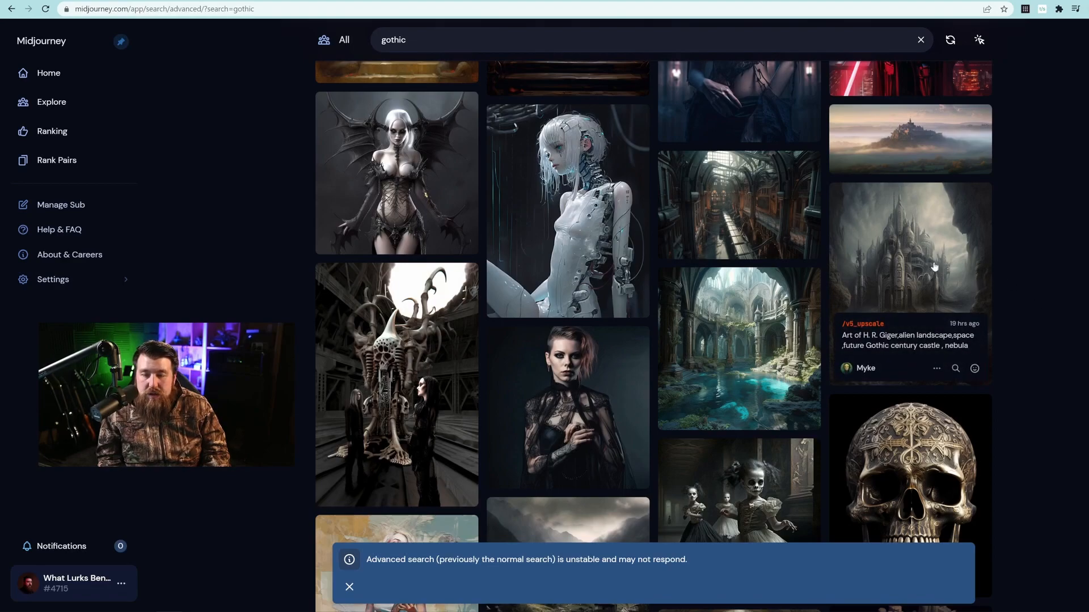
double_click(933, 335)
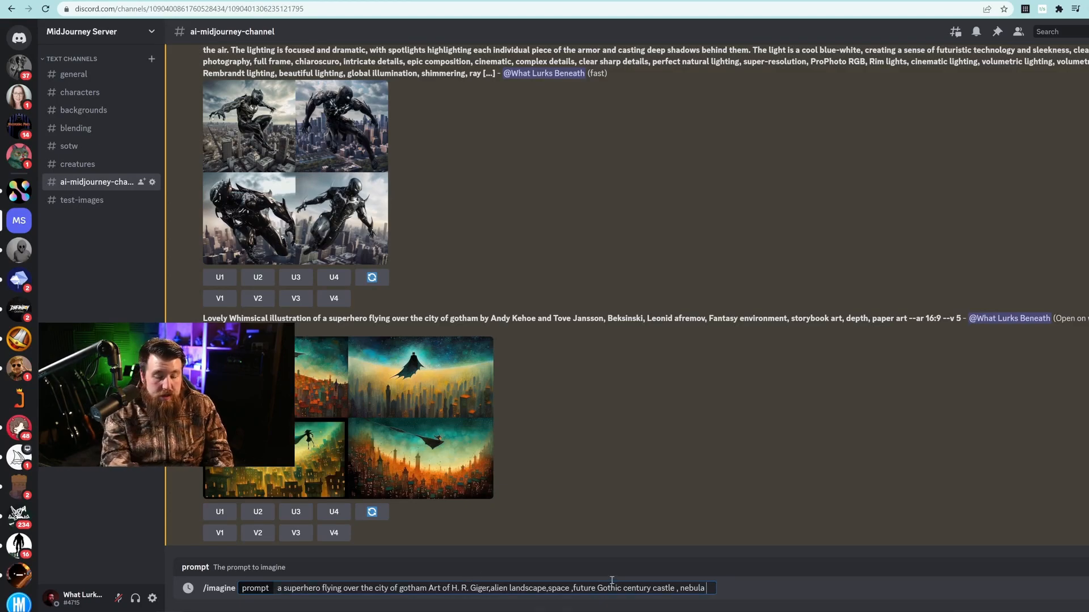
Append the --ar aspect-ratio tag to the superhero-plus-Giger-castle prompt and send it.
type("--ar 1^:9")
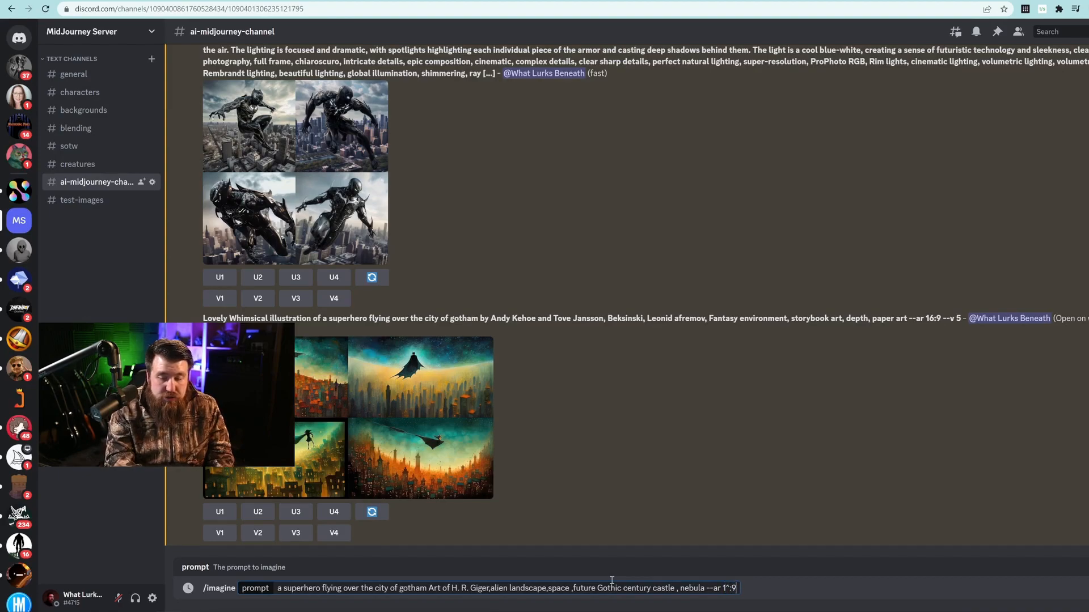
key("Backspace")
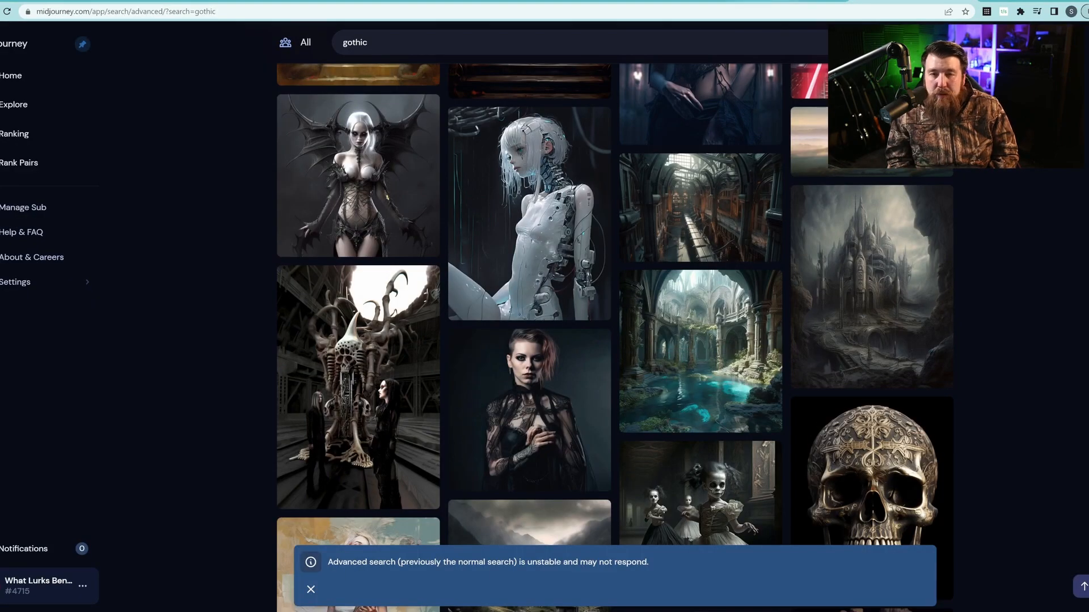
Scroll down through the cleared Advanced Search hot feed of community images.
scroll("down", 3)
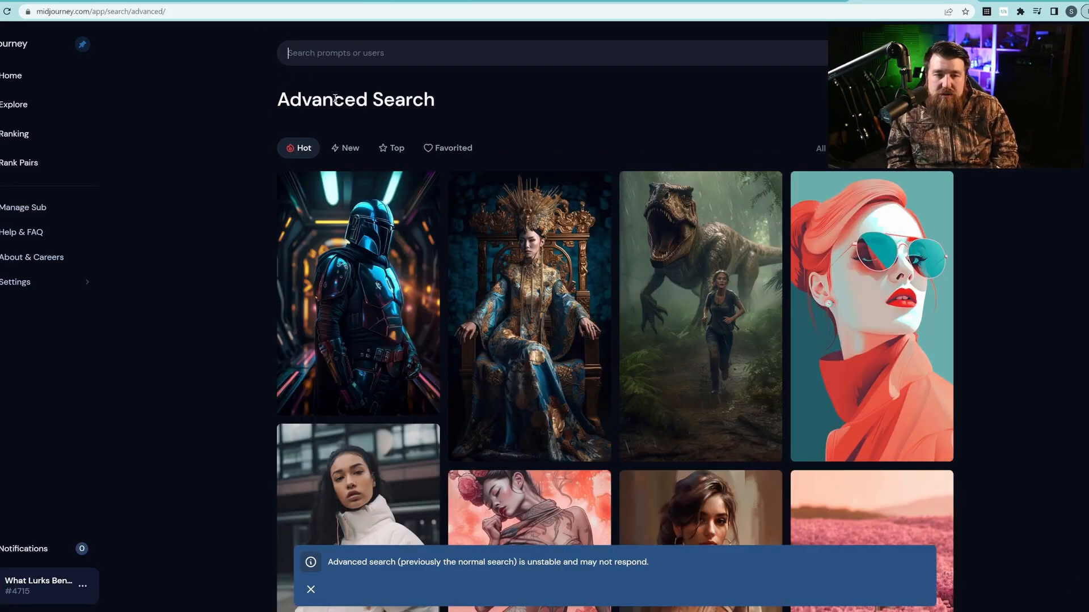
scroll("down", 3)
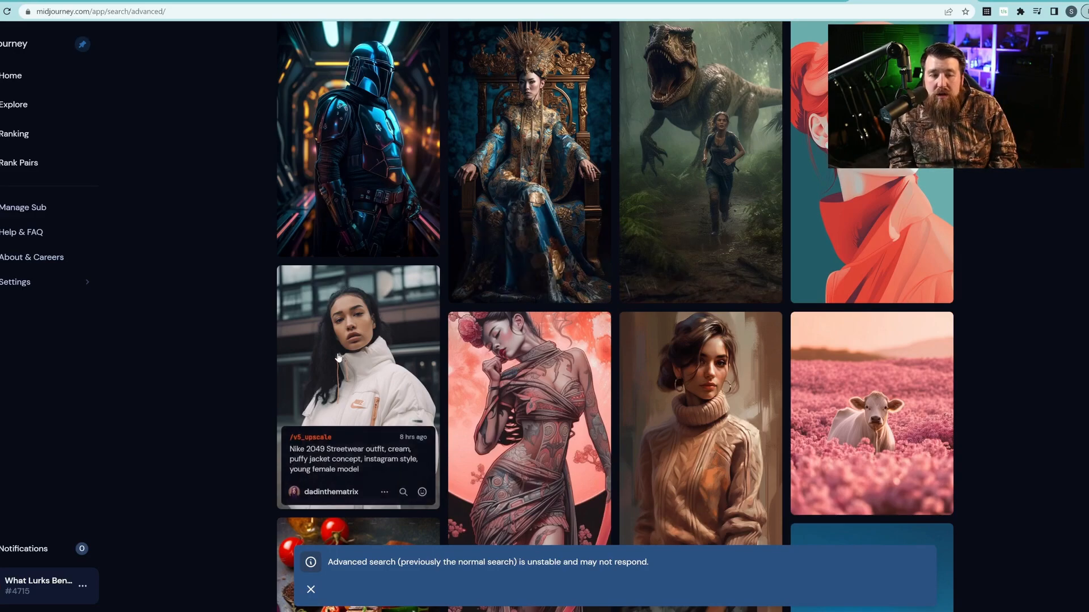
scroll("down", 3)
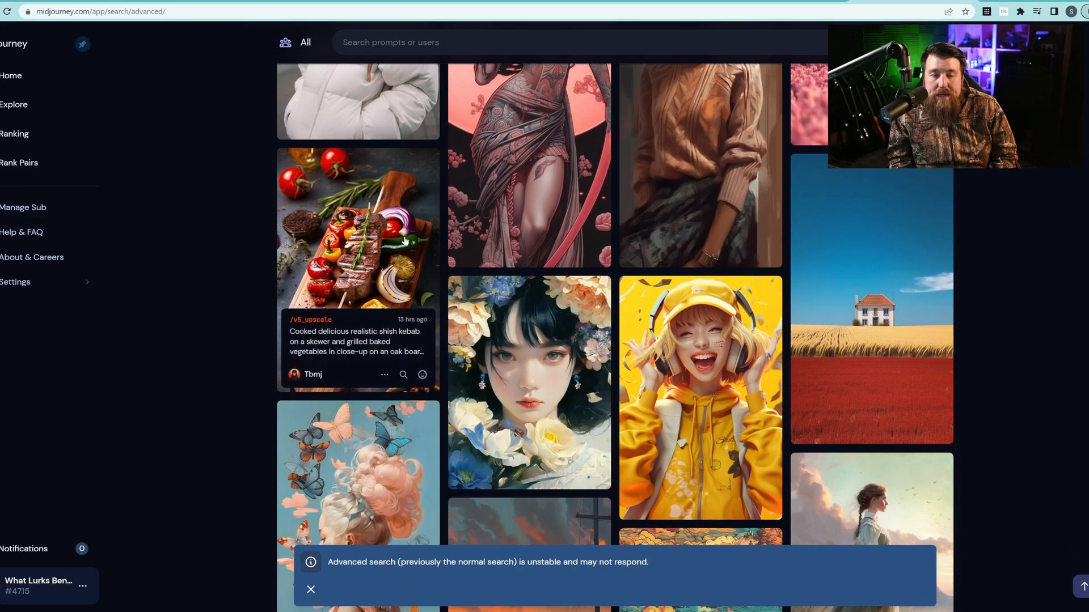
scroll("down", 3)
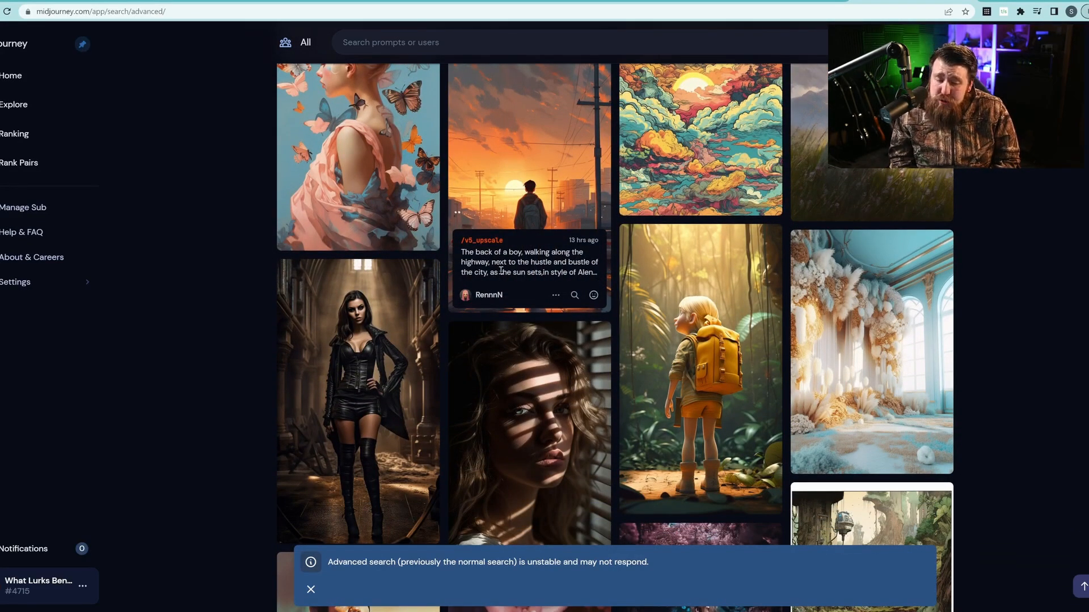
scroll("down", 3)
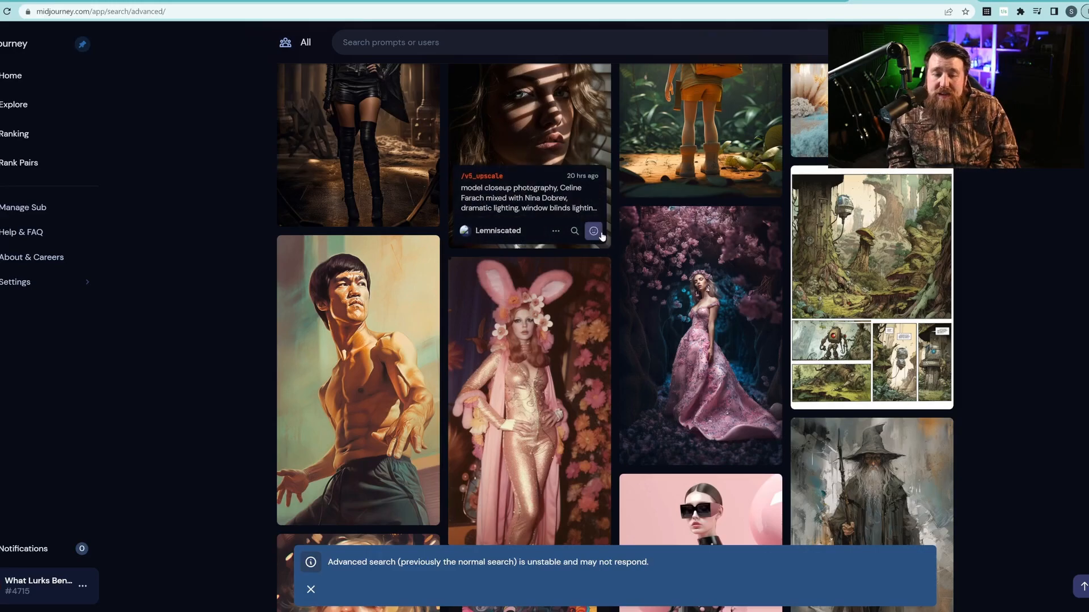
scroll("down", 3)
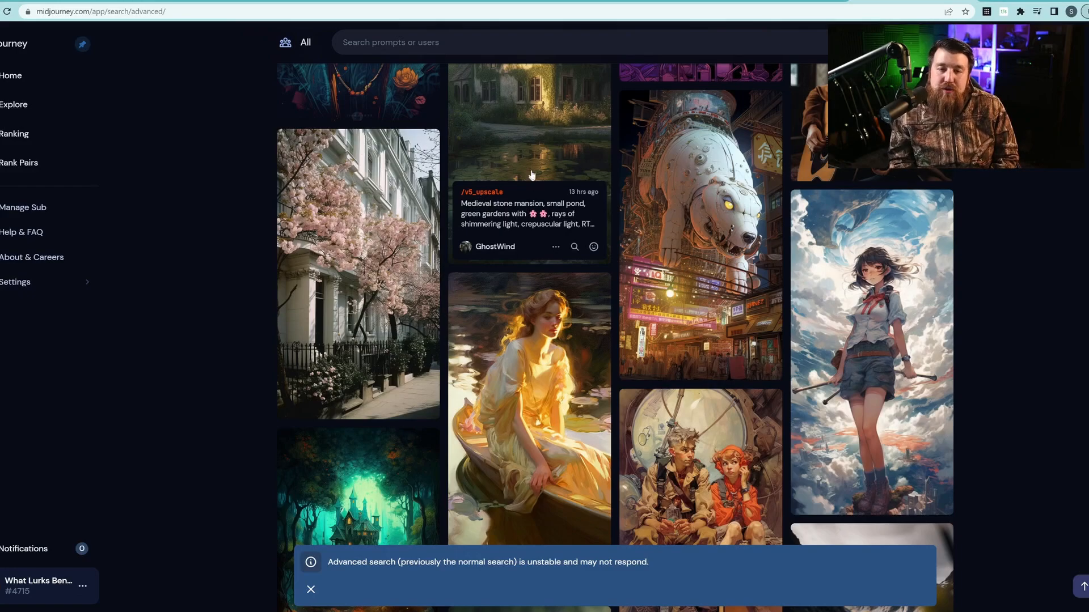
mouse_move(527, 167)
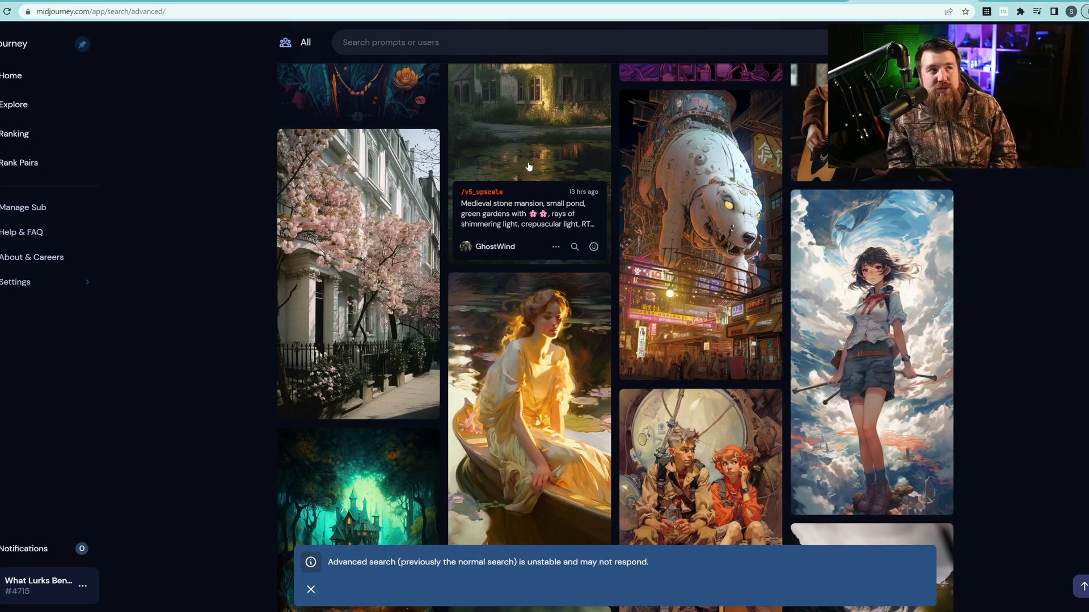
mouse_move(527, 159)
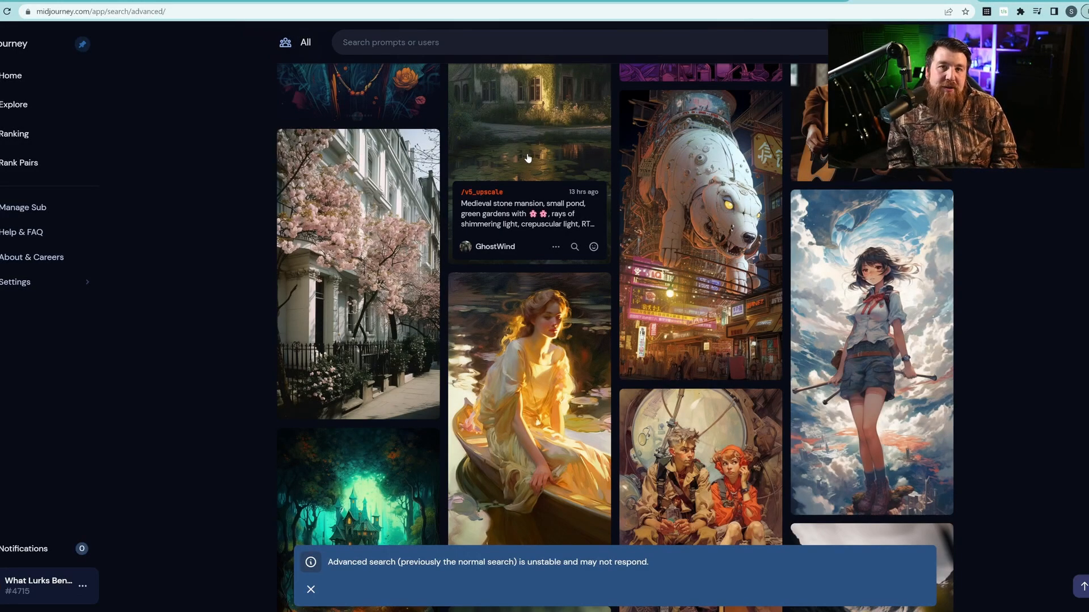